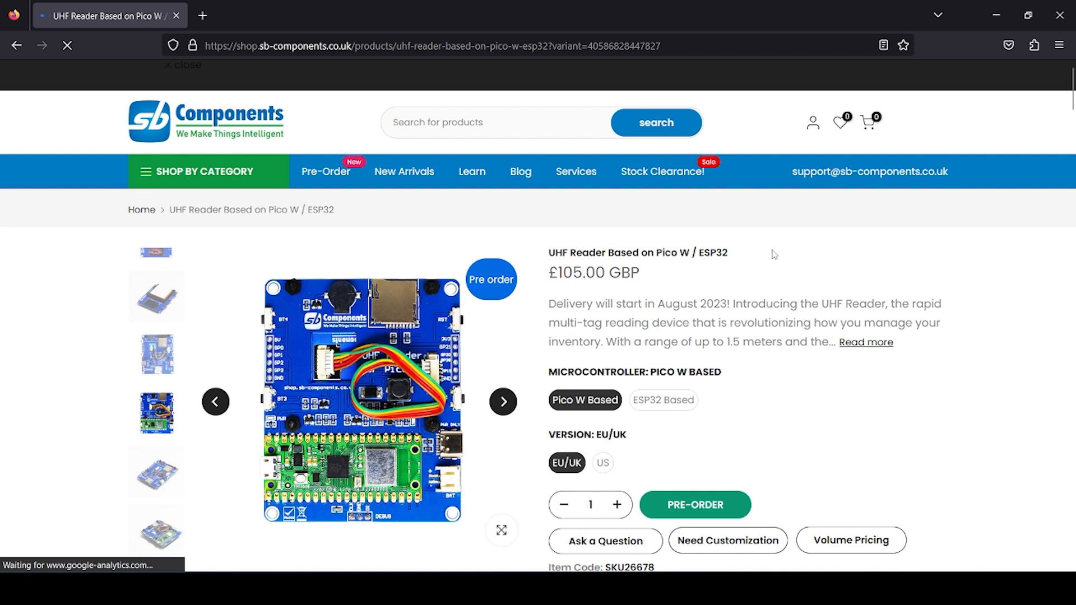
pyautogui.moveTo(661, 270)
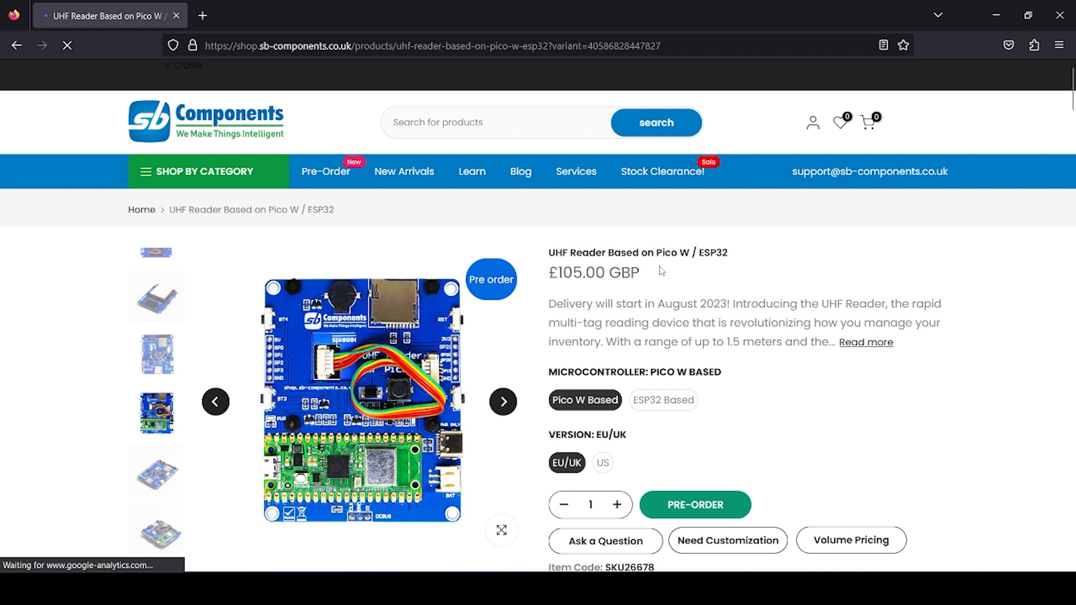
pyautogui.moveTo(731, 291)
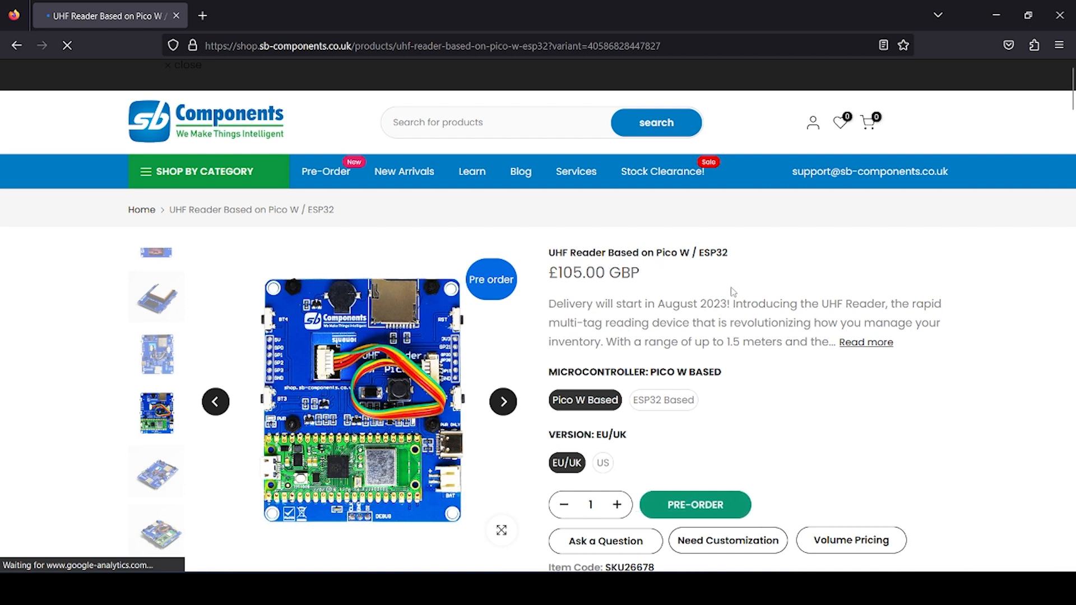
# Step: Scroll the UHF Reader product page down to the Resources section with the Pico W GitHub links
pyautogui.scroll(3)
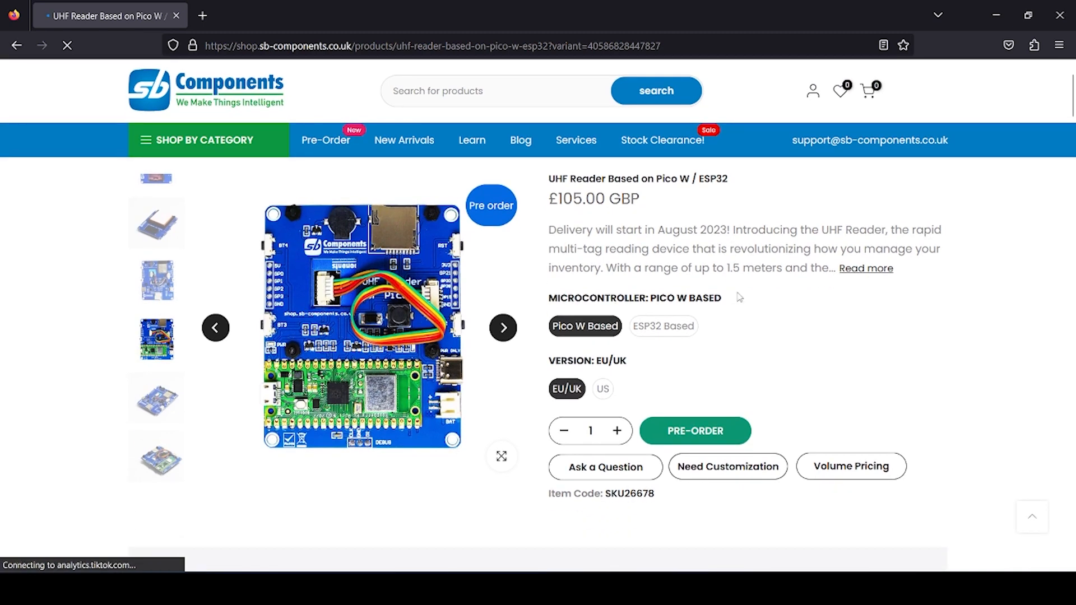
pyautogui.scroll(-3)
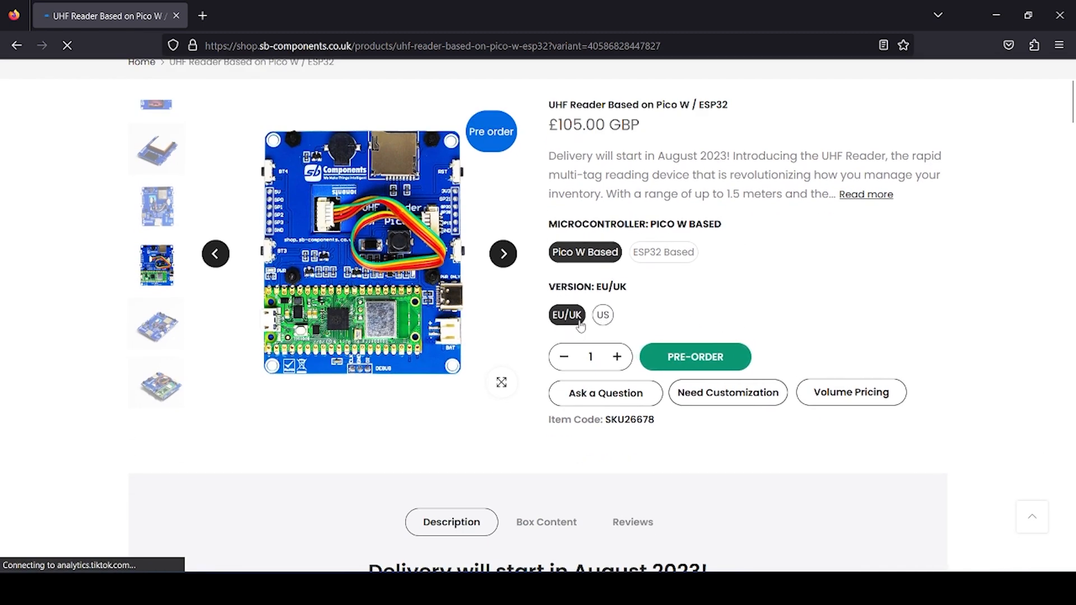
pyautogui.moveTo(714, 309)
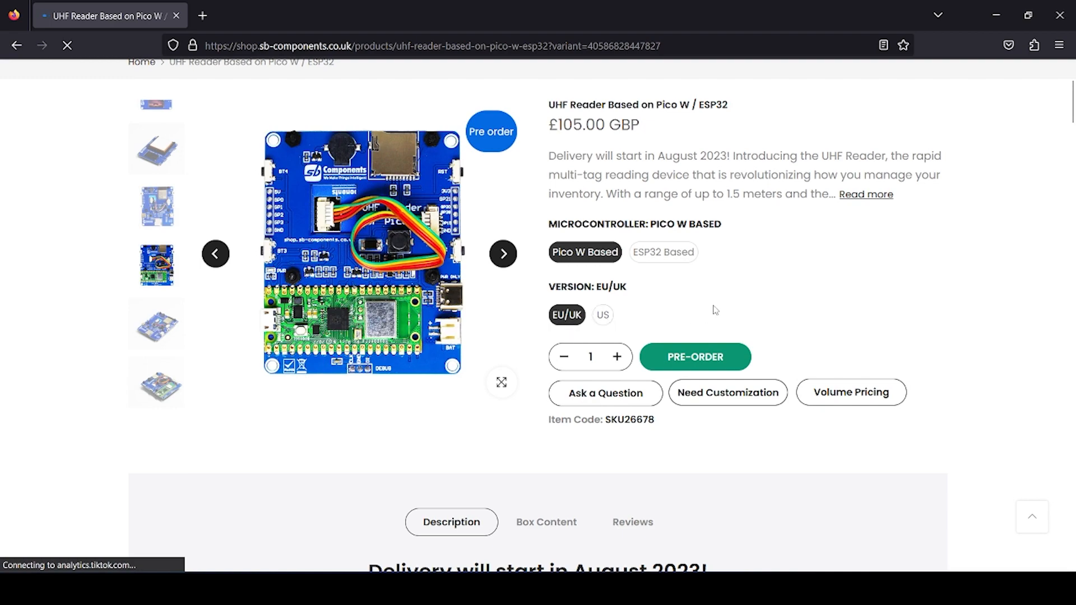
pyautogui.scroll(-3)
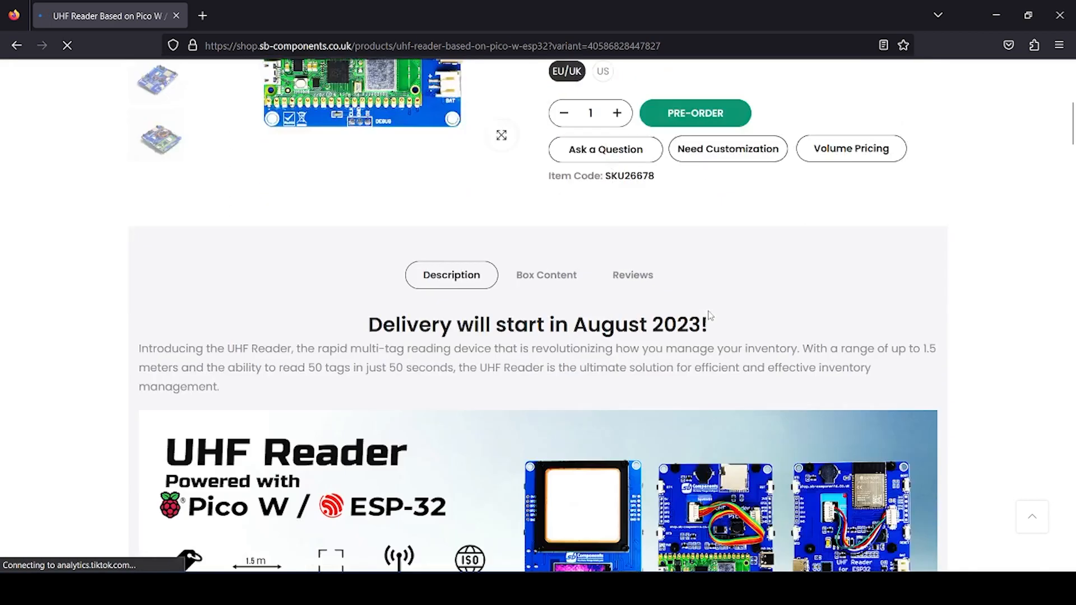
pyautogui.scroll(-3)
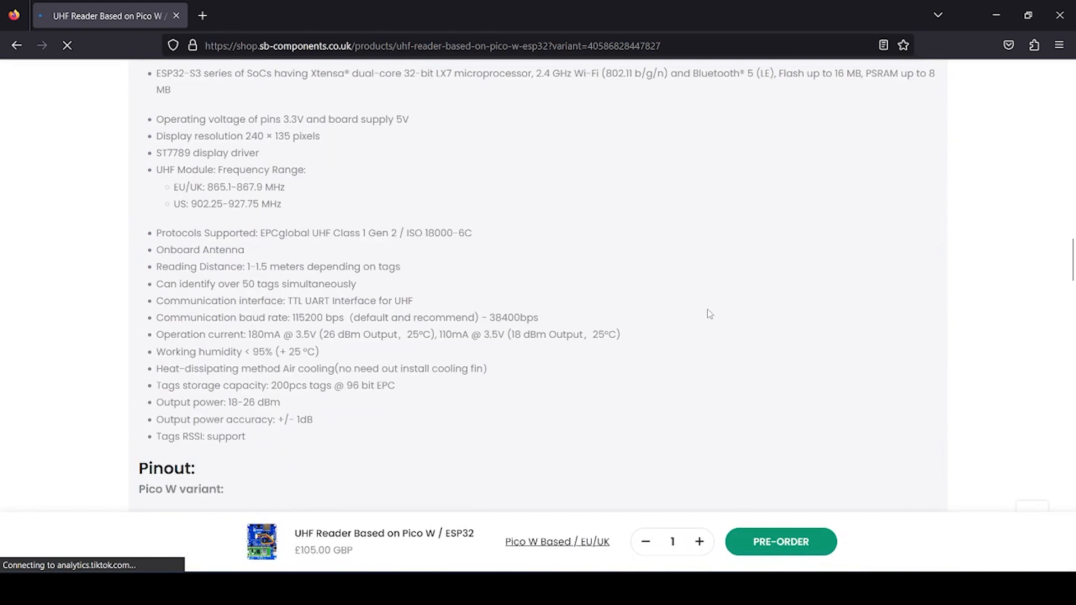
pyautogui.scroll(-3)
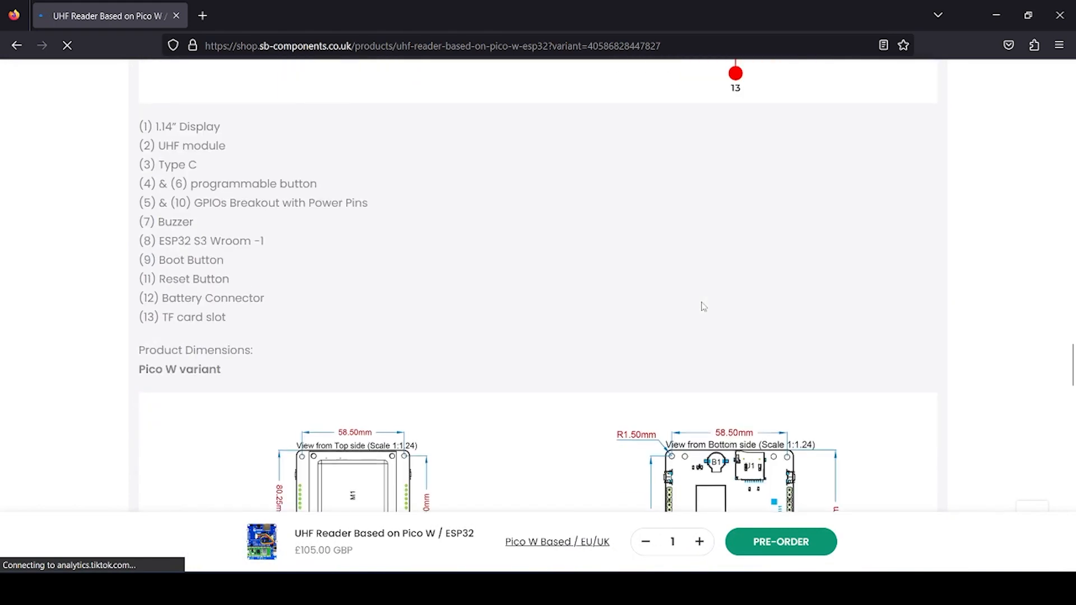
pyautogui.scroll(-3)
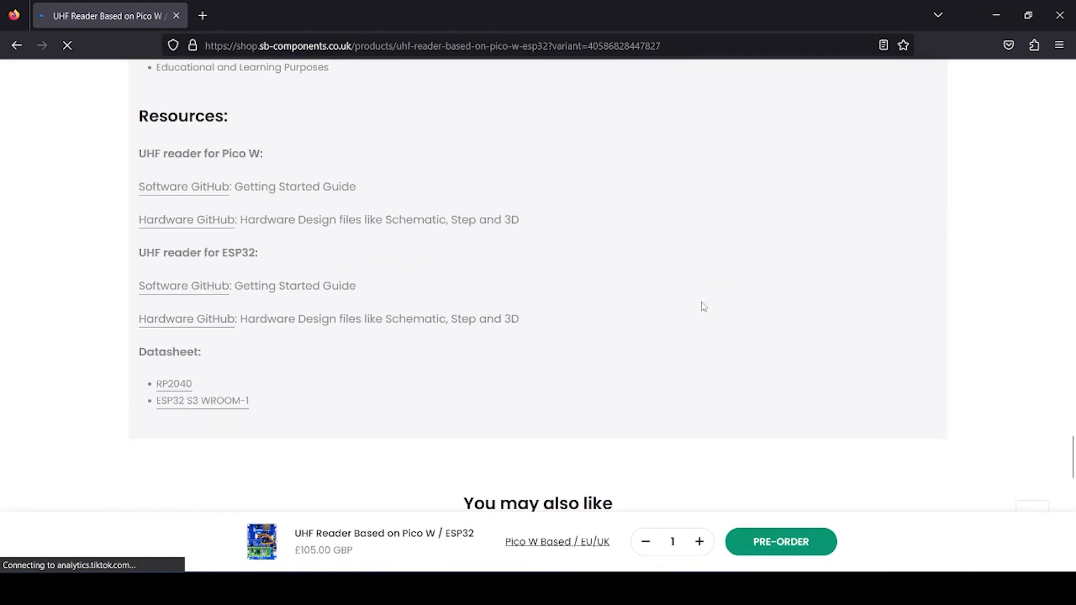
pyautogui.moveTo(256, 273)
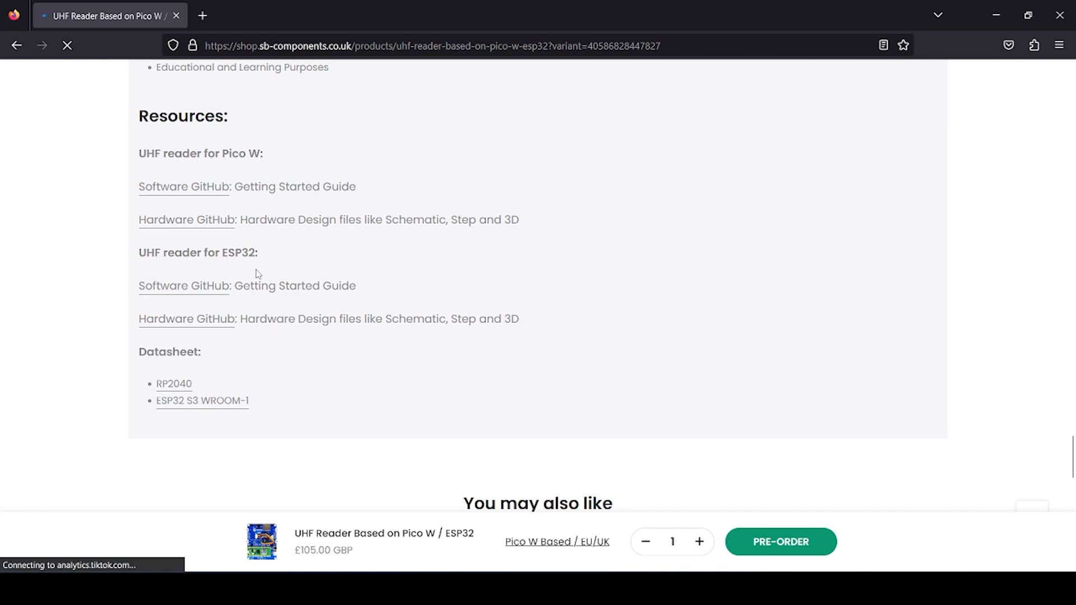
pyautogui.moveTo(257, 169)
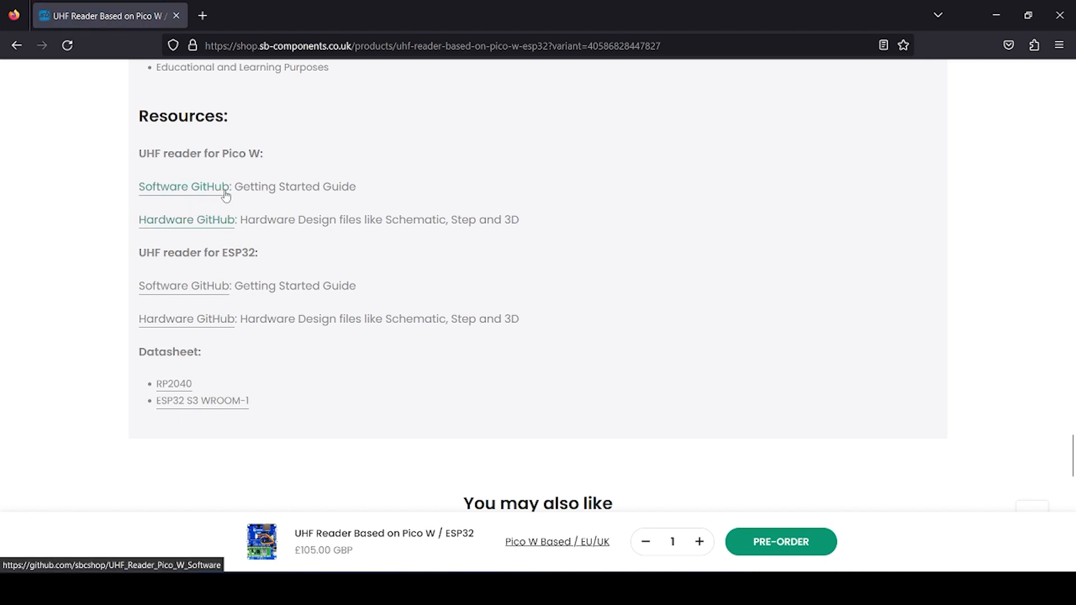
pyautogui.moveTo(231, 227)
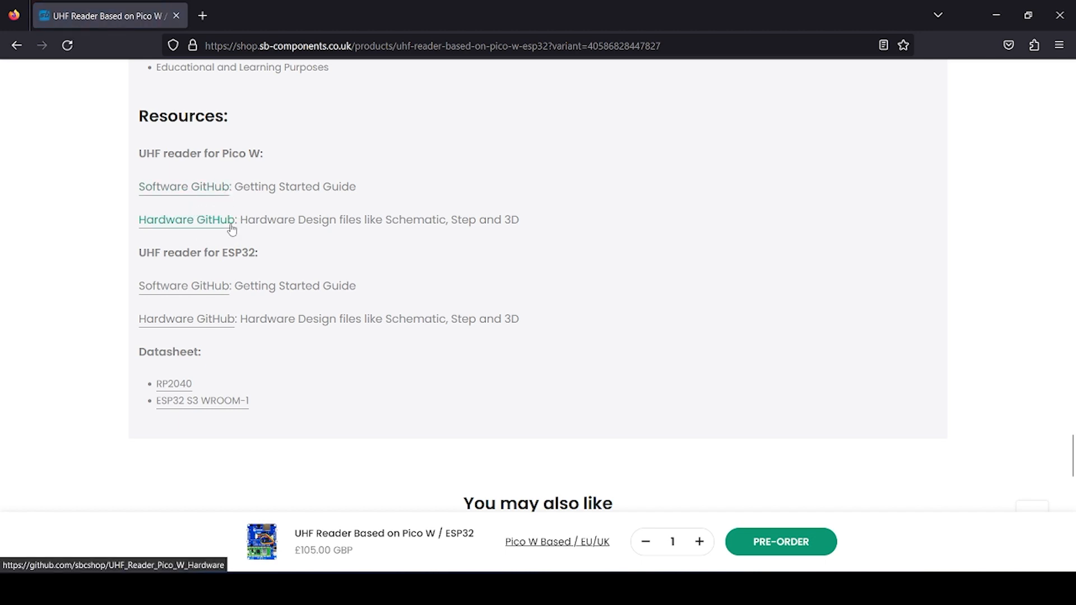
pyautogui.moveTo(183, 186)
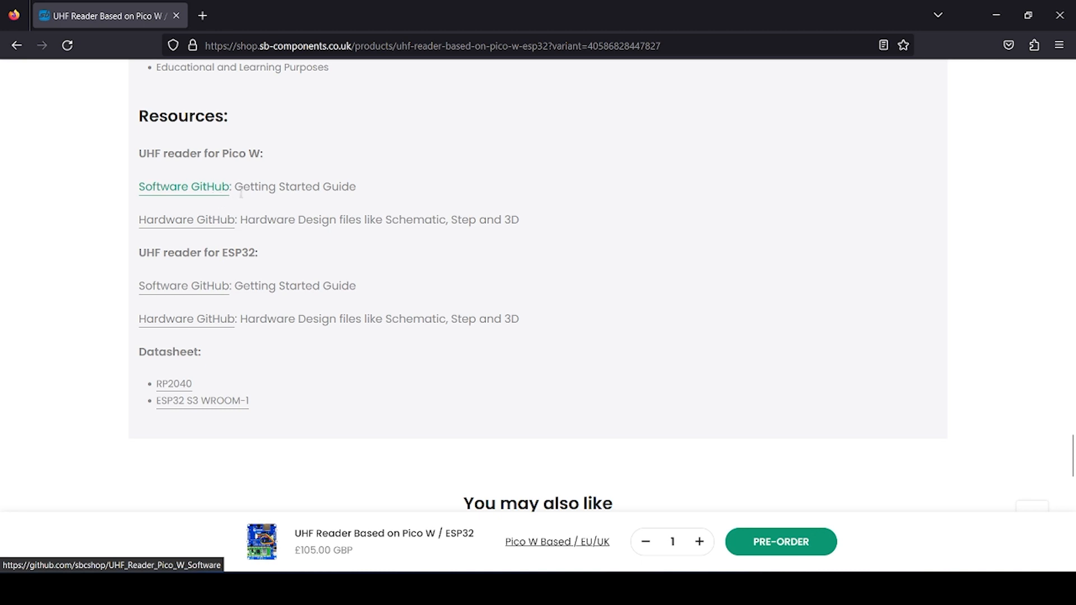
pyautogui.moveTo(250, 194)
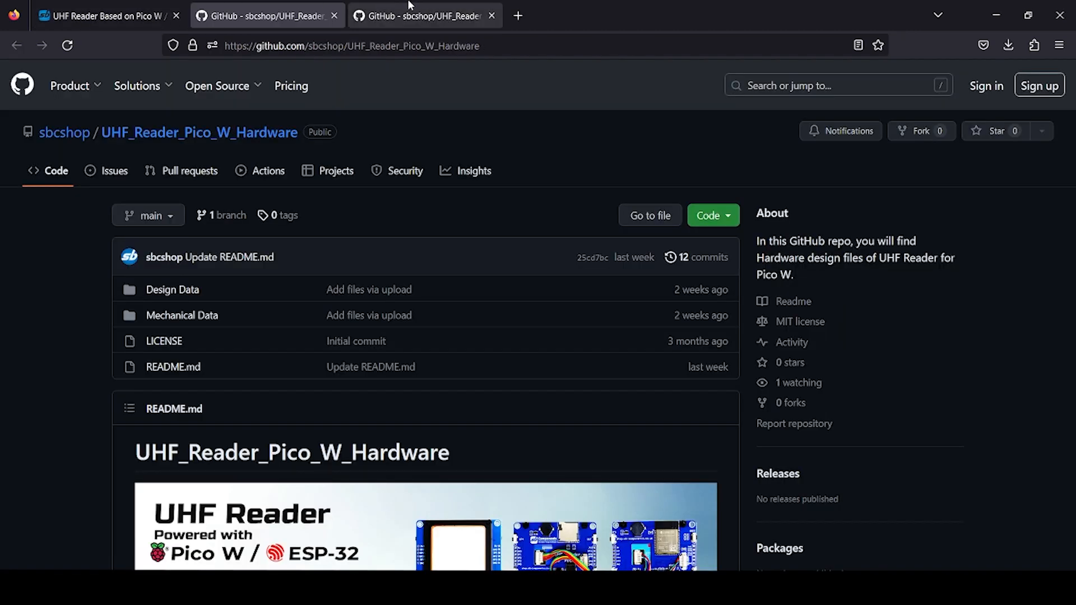
# Step: Read through the UHF_Reader_Pico_W_Hardware README, then switch to the UHF_Reader_Pico_W_Software repository
pyautogui.click(216, 85)
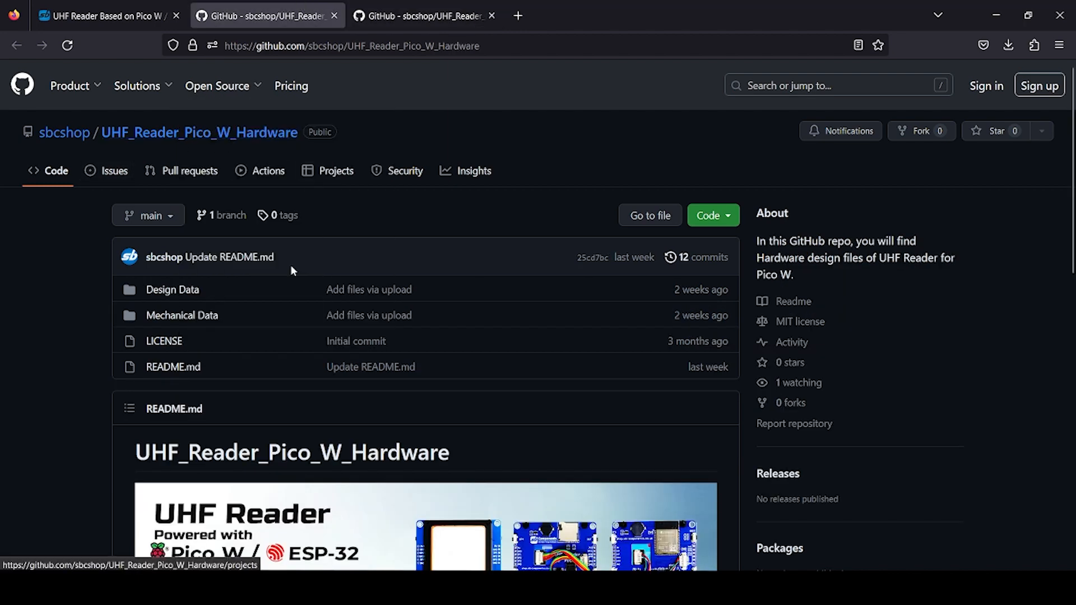
pyautogui.moveTo(232, 415)
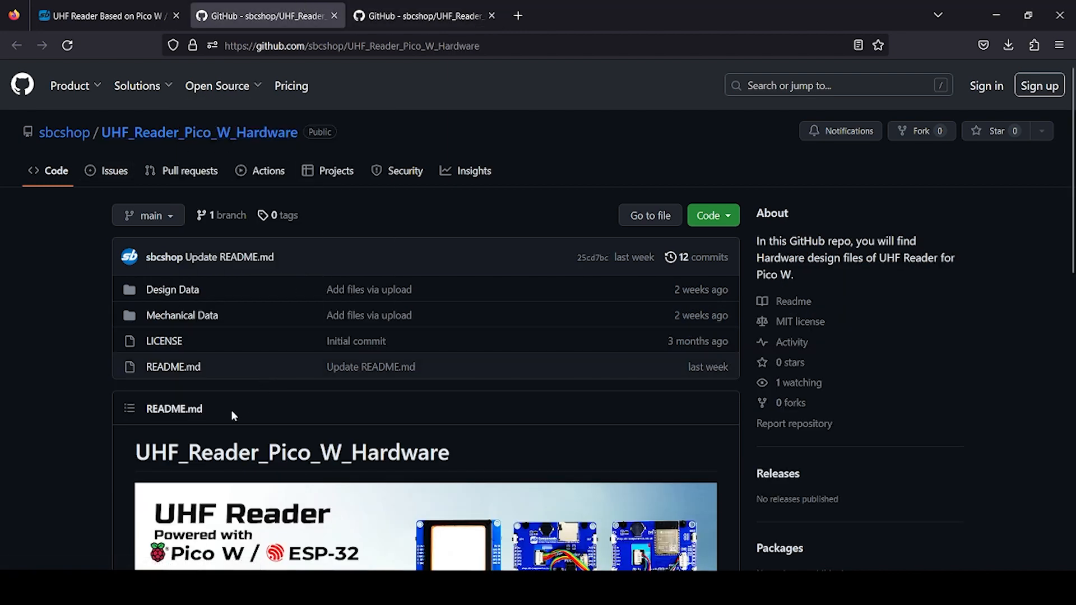
pyautogui.scroll(-3)
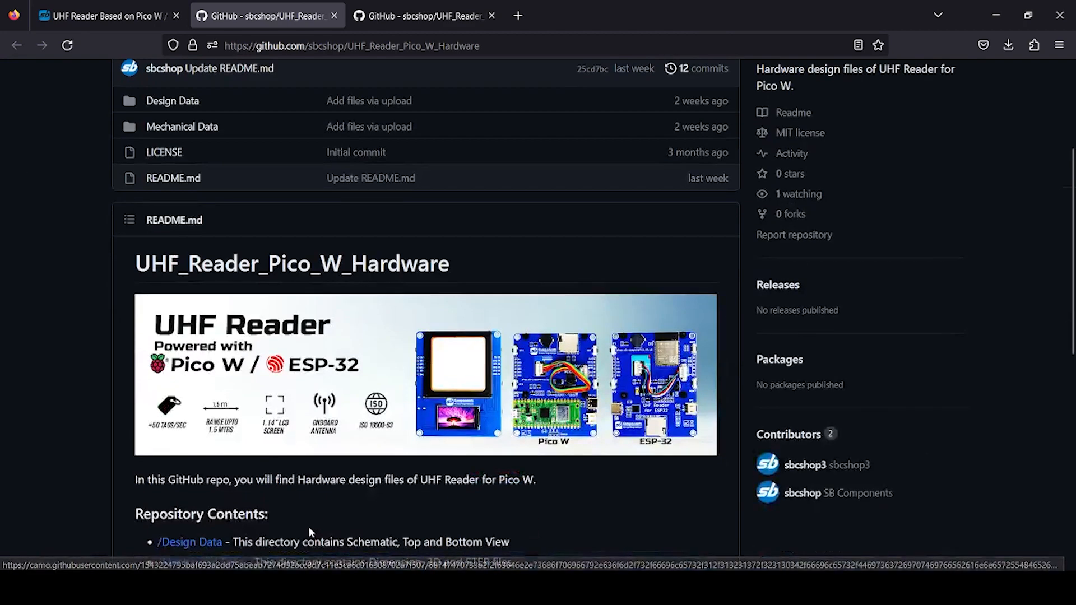
pyautogui.scroll(-3)
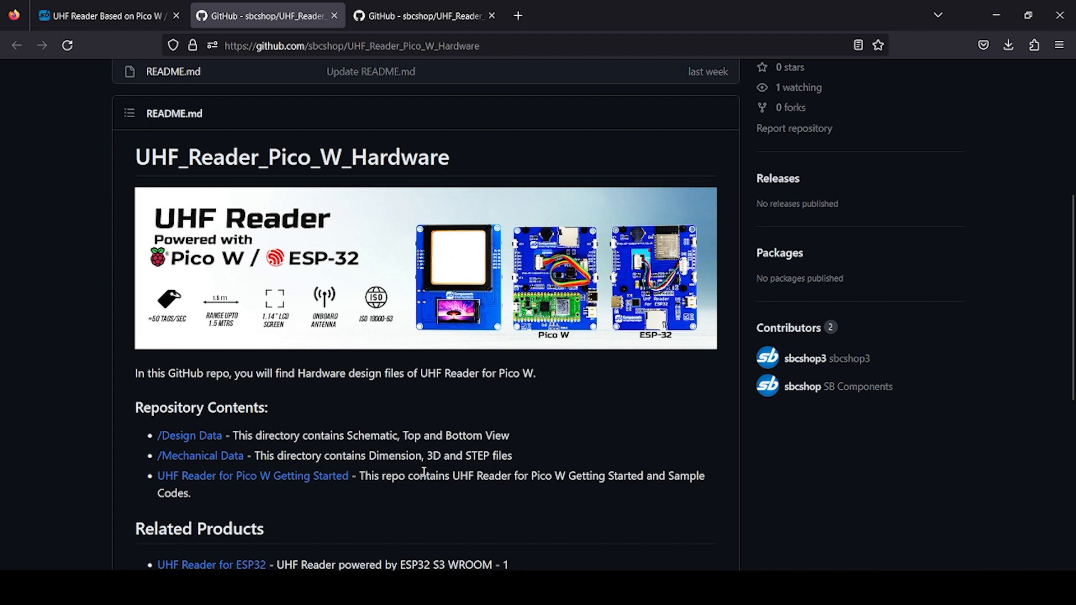
pyautogui.click(424, 14)
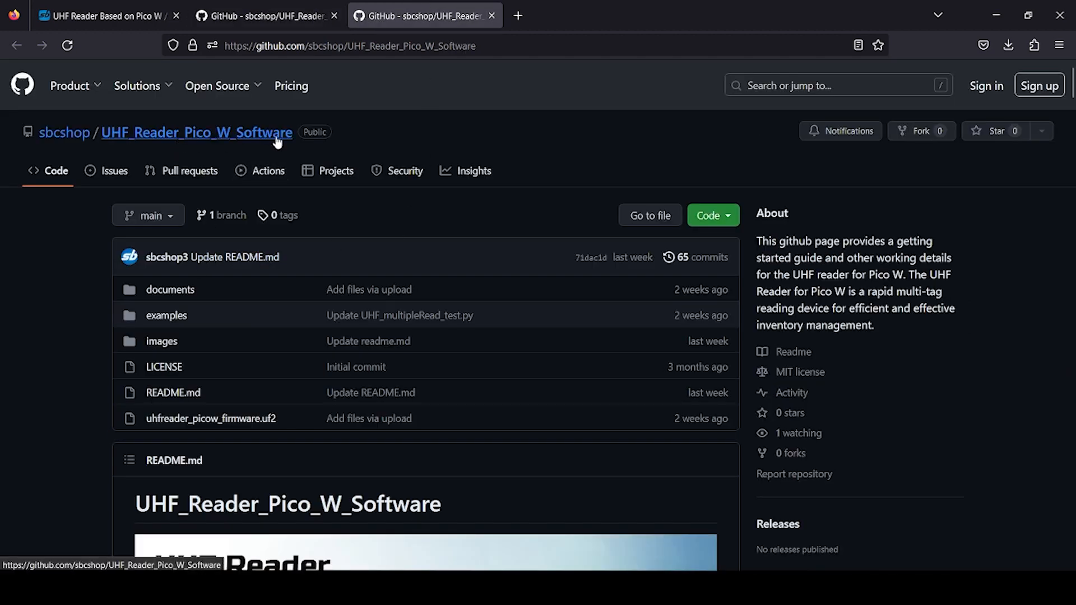
pyautogui.scroll(-3)
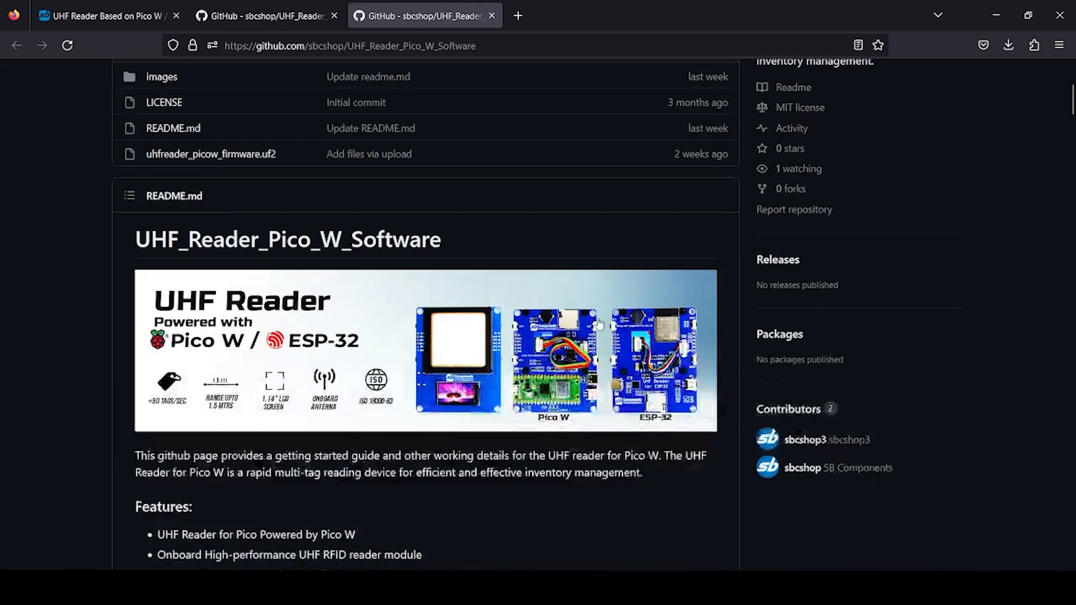
pyautogui.scroll(-3)
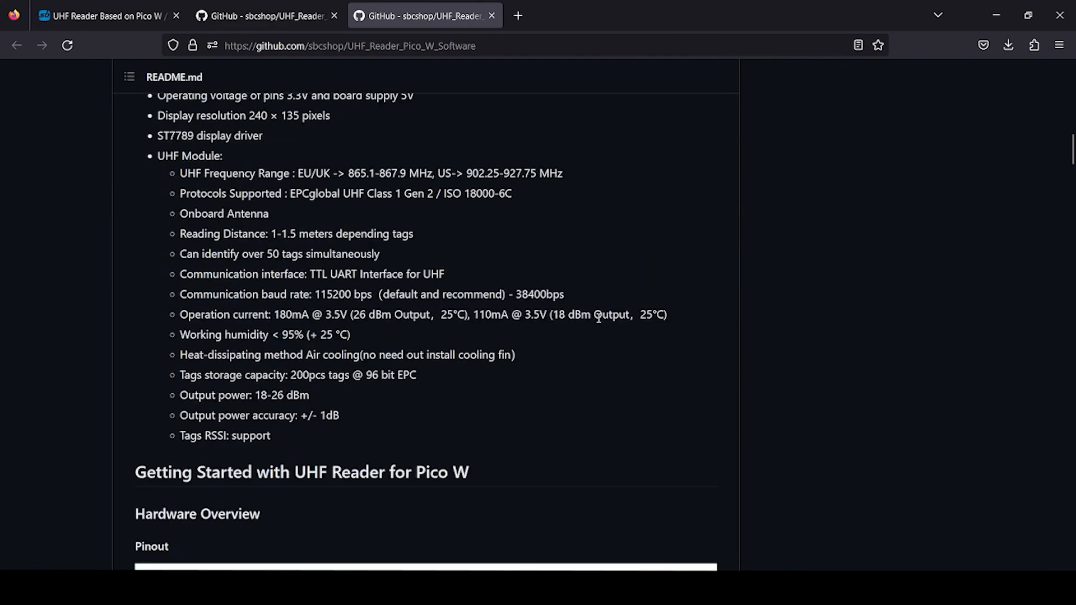
pyautogui.scroll(-3)
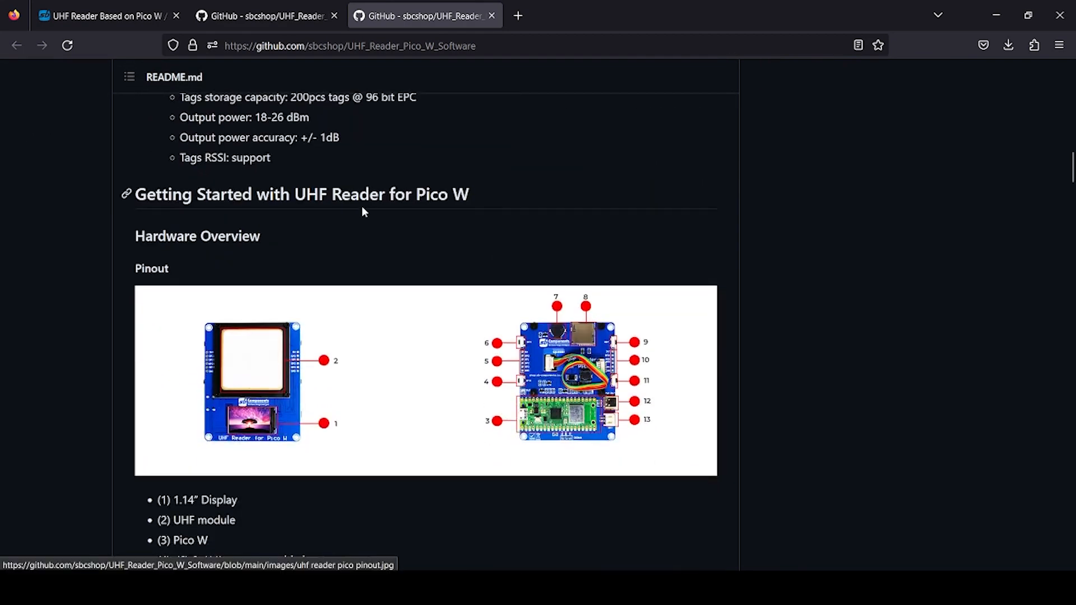
pyautogui.scroll(-3)
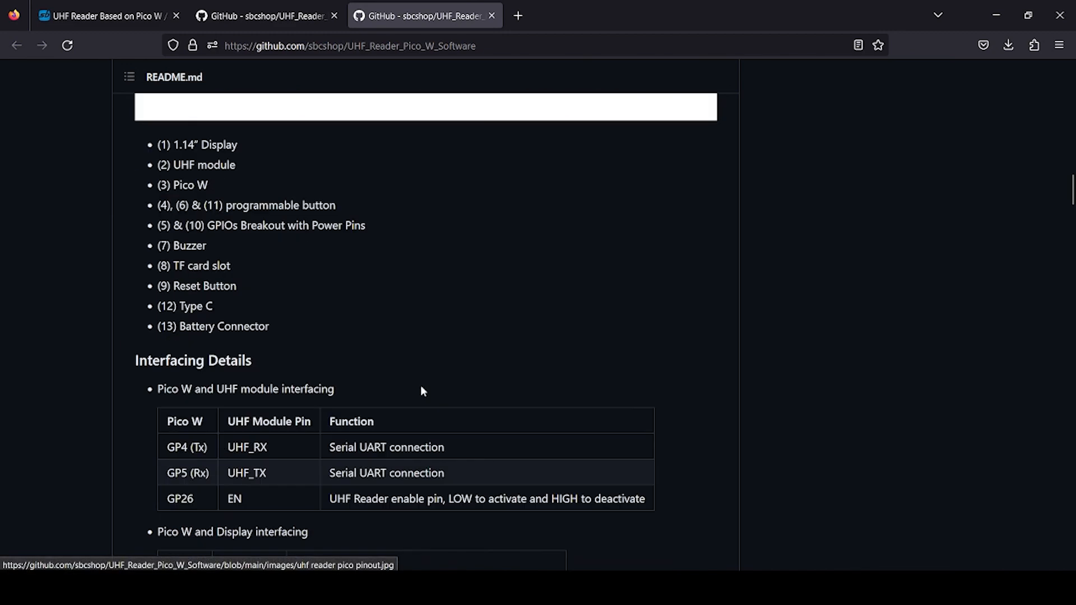
pyautogui.scroll(-3)
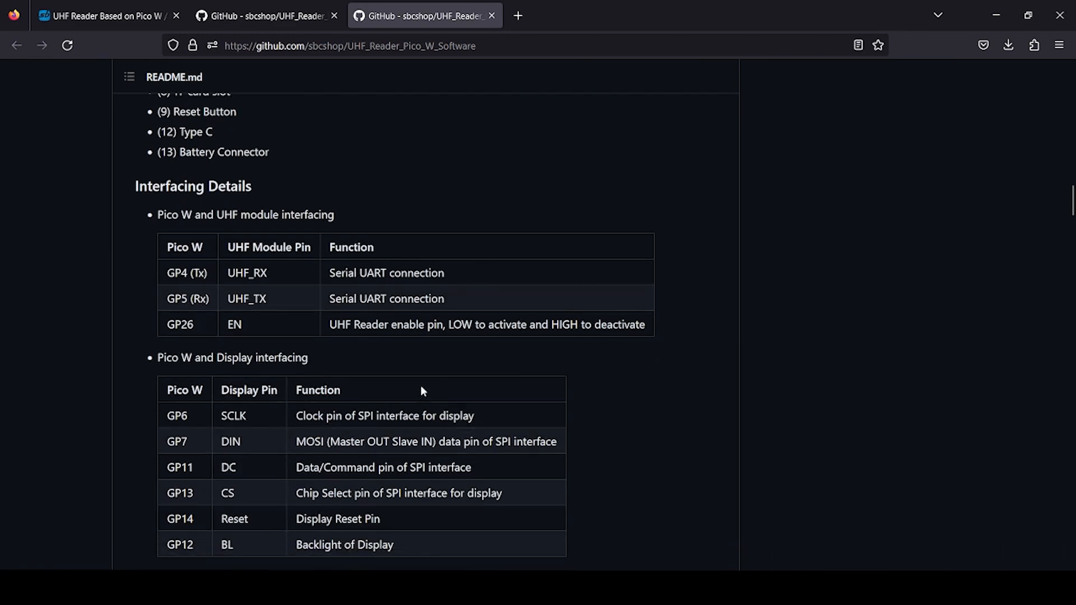
pyautogui.moveTo(487, 353)
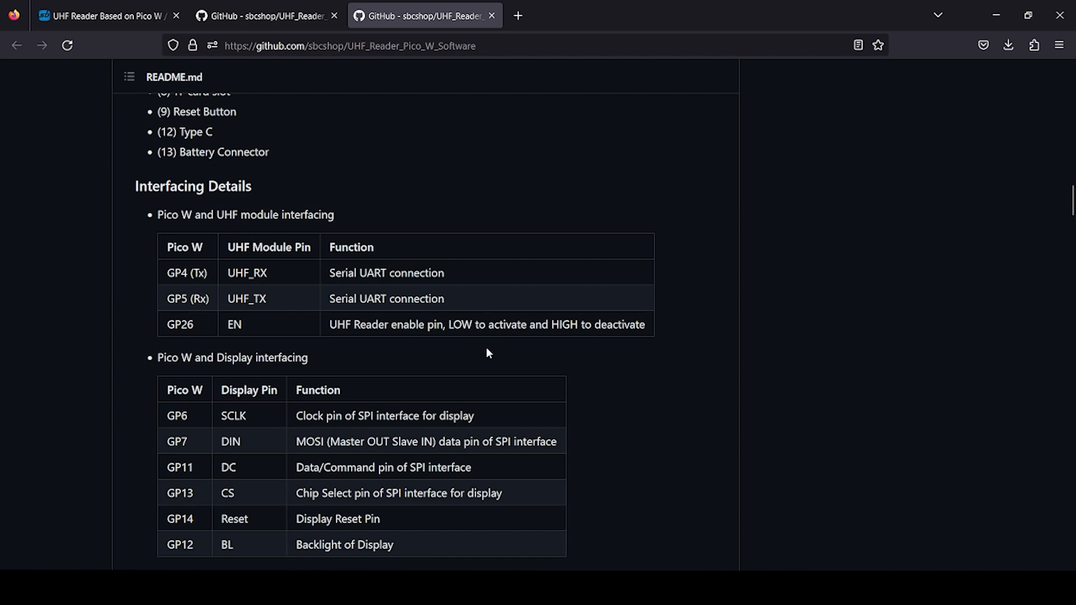
pyautogui.moveTo(496, 355)
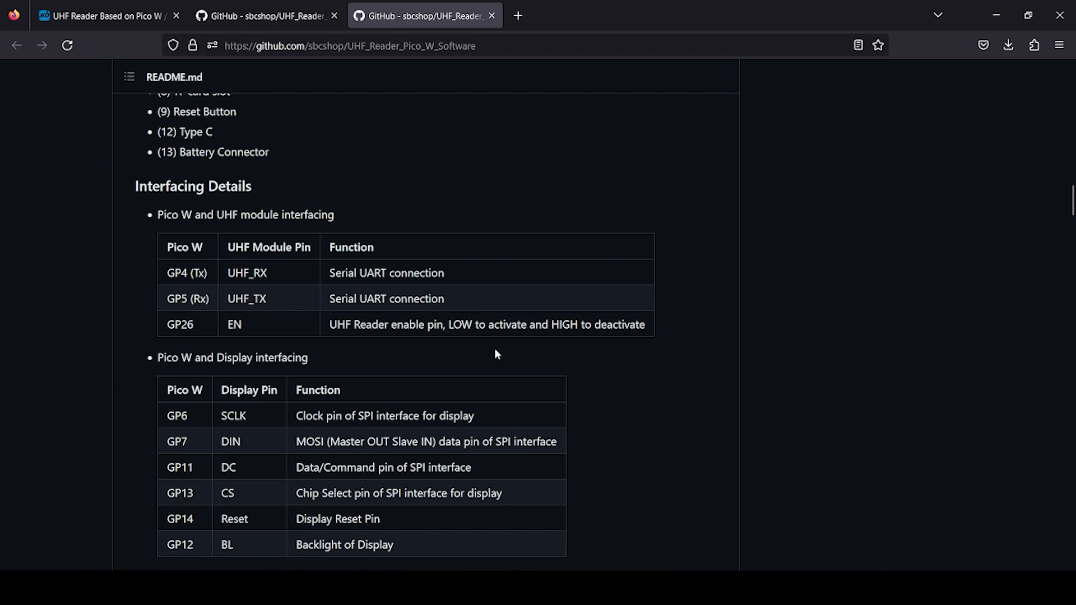
pyautogui.moveTo(306, 350)
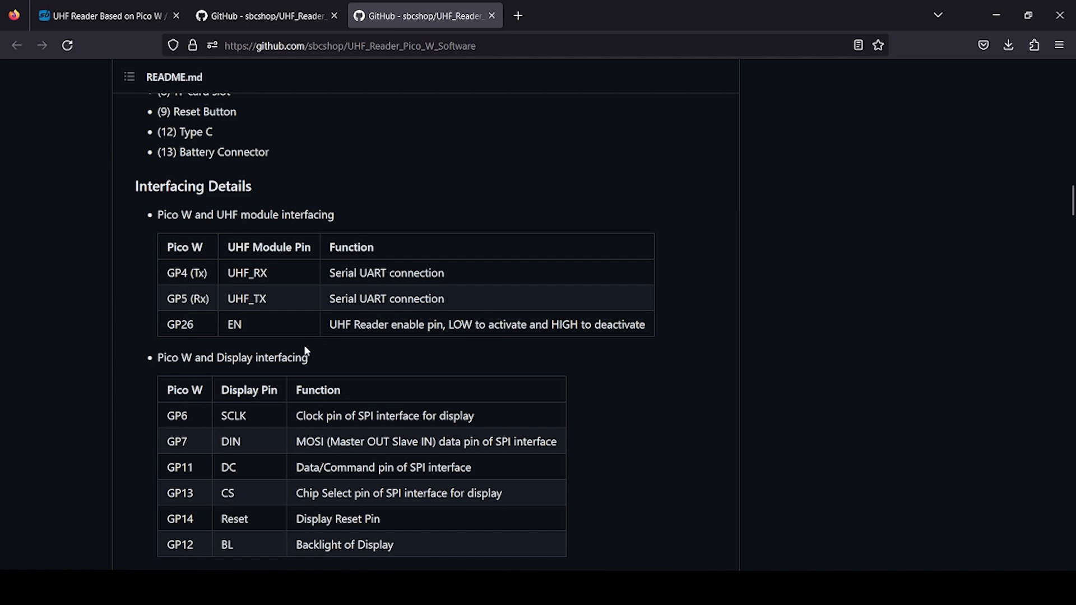
pyautogui.scroll(-3)
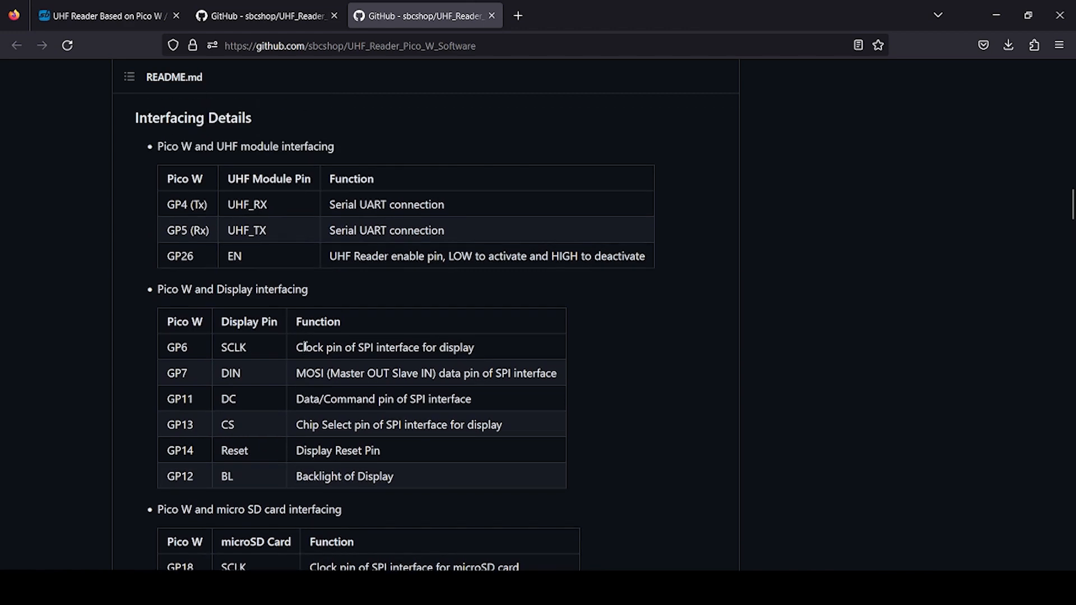
pyautogui.scroll(-3)
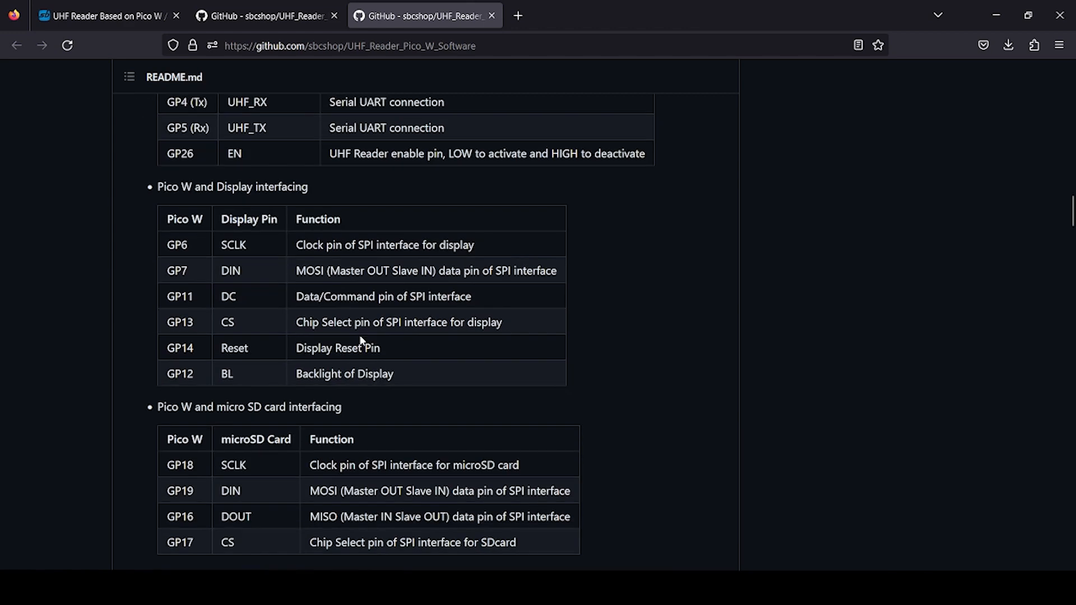
pyautogui.scroll(-3)
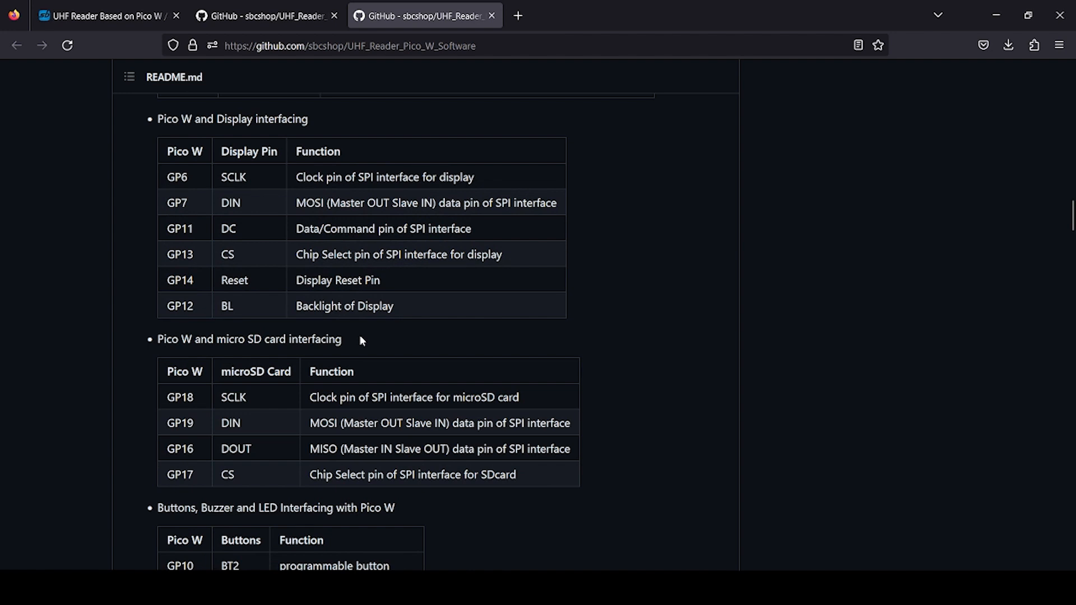
pyautogui.moveTo(478, 331)
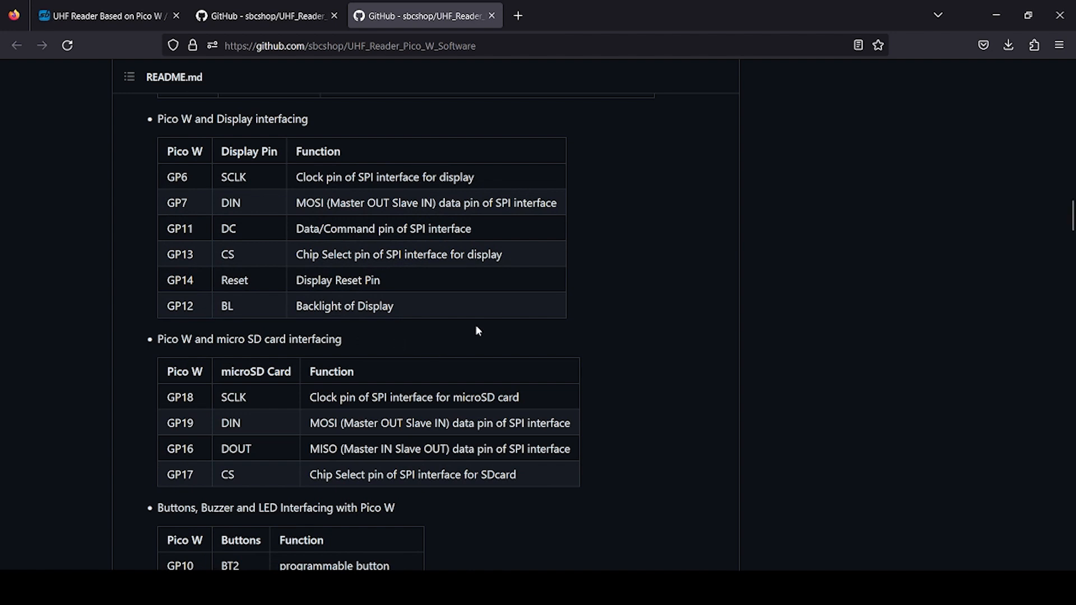
pyautogui.scroll(-3)
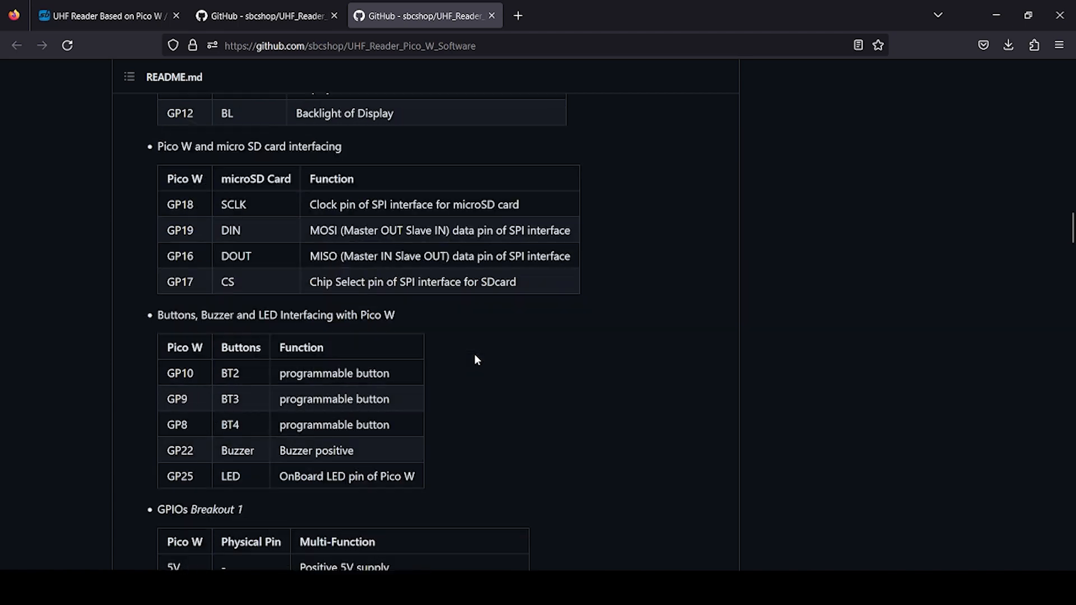
pyautogui.scroll(-3)
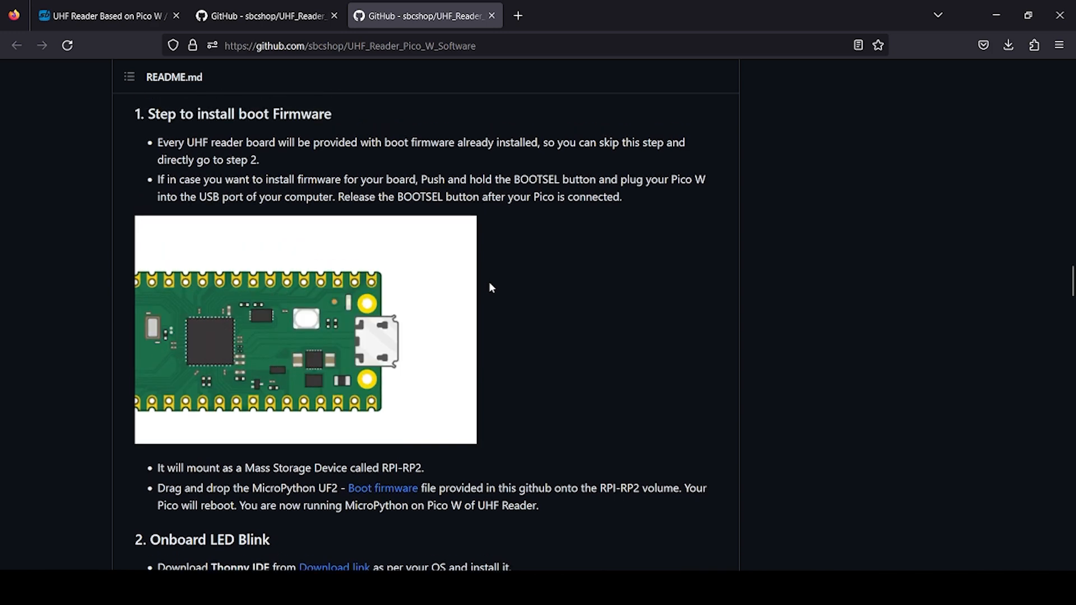
pyautogui.scroll(-3)
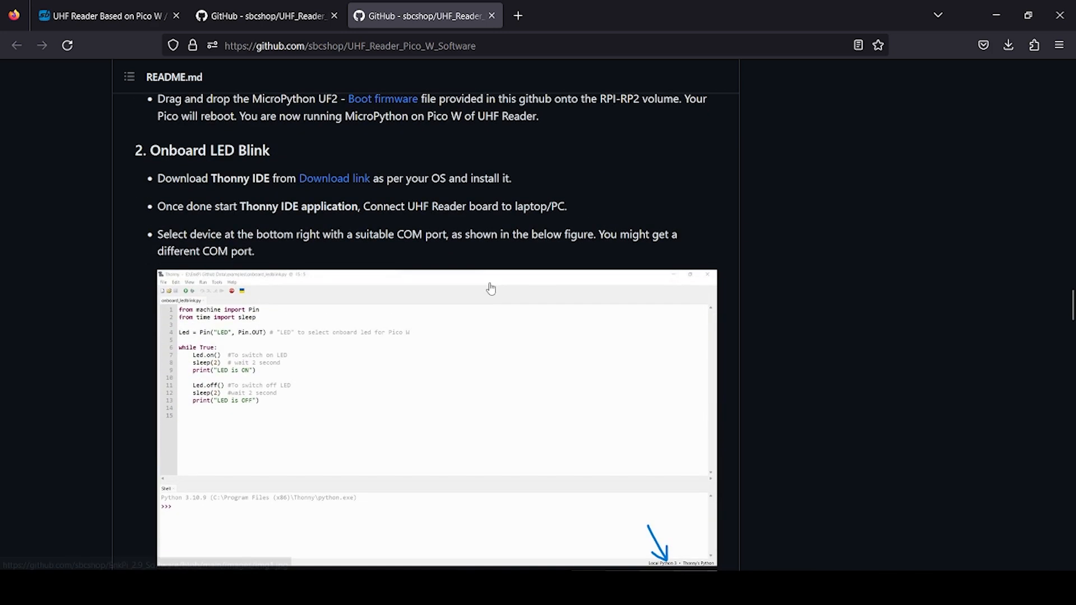
pyautogui.moveTo(248, 209)
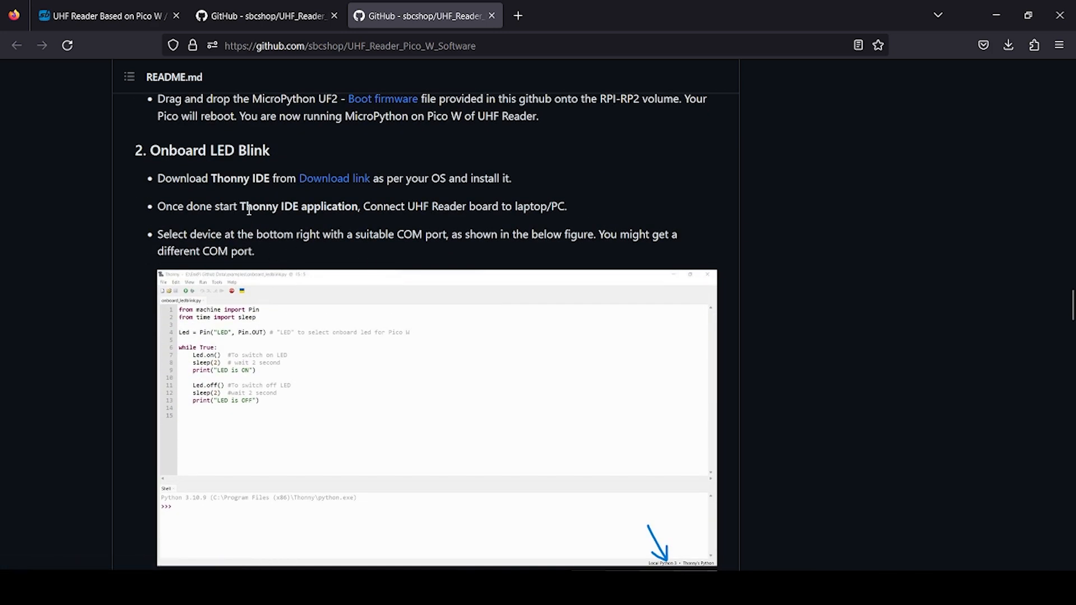
pyautogui.moveTo(277, 191)
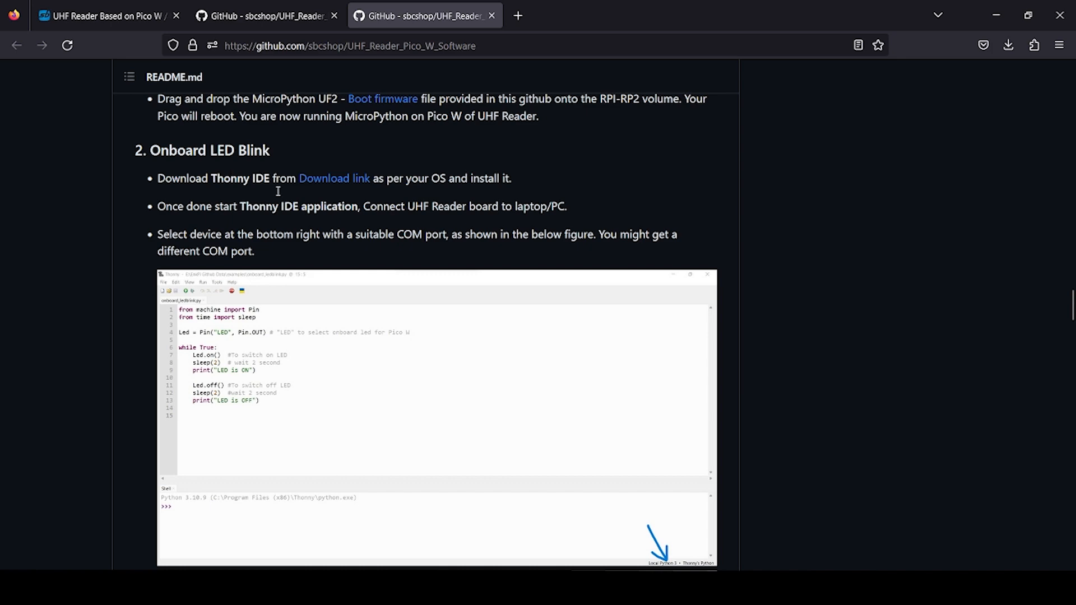
pyautogui.scroll(-3)
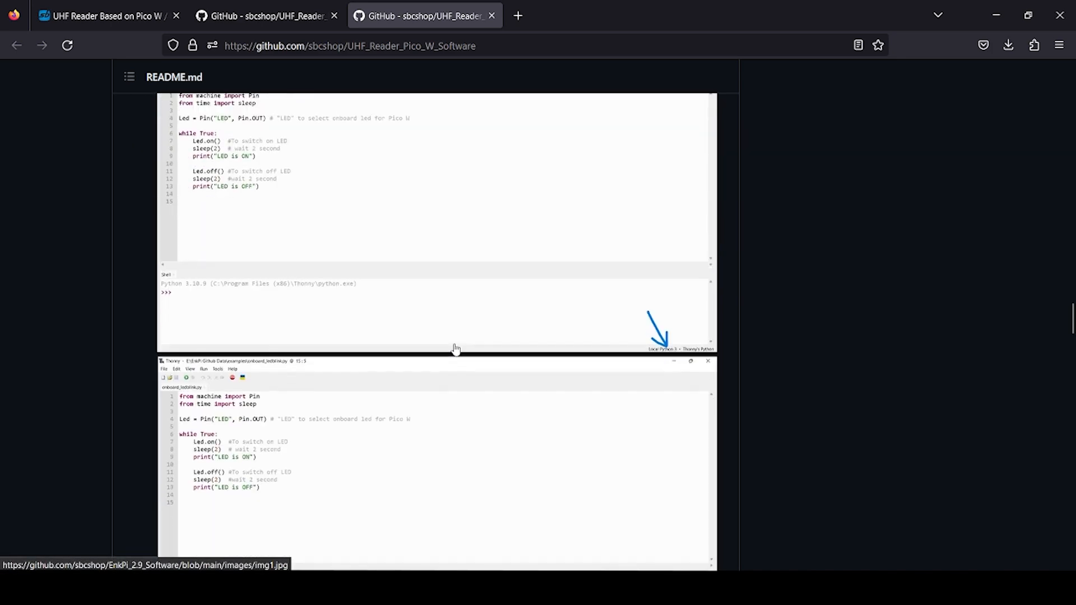
pyautogui.scroll(-3)
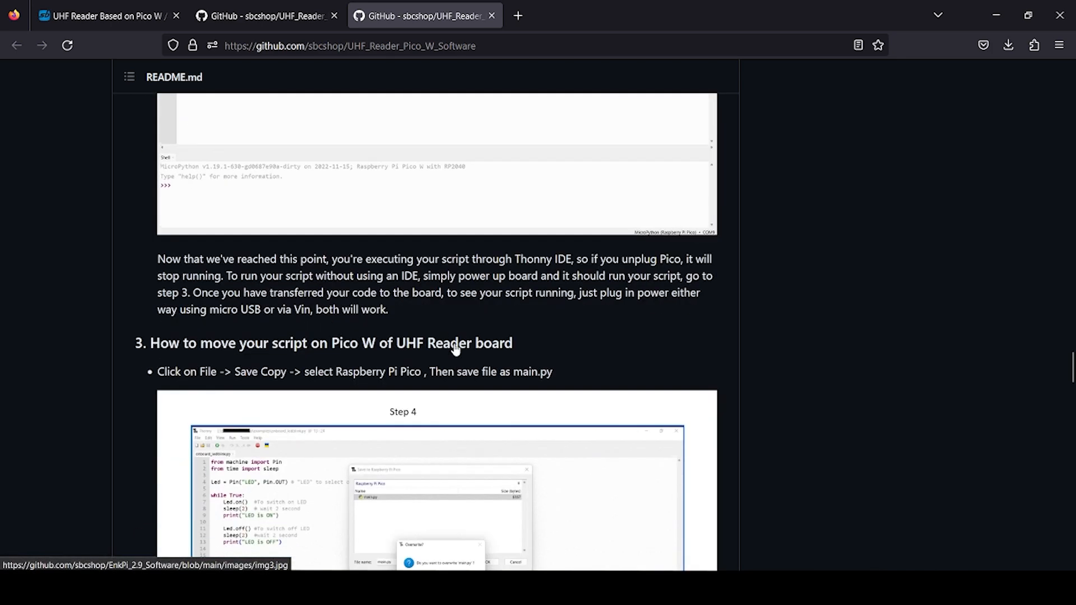
pyautogui.scroll(-3)
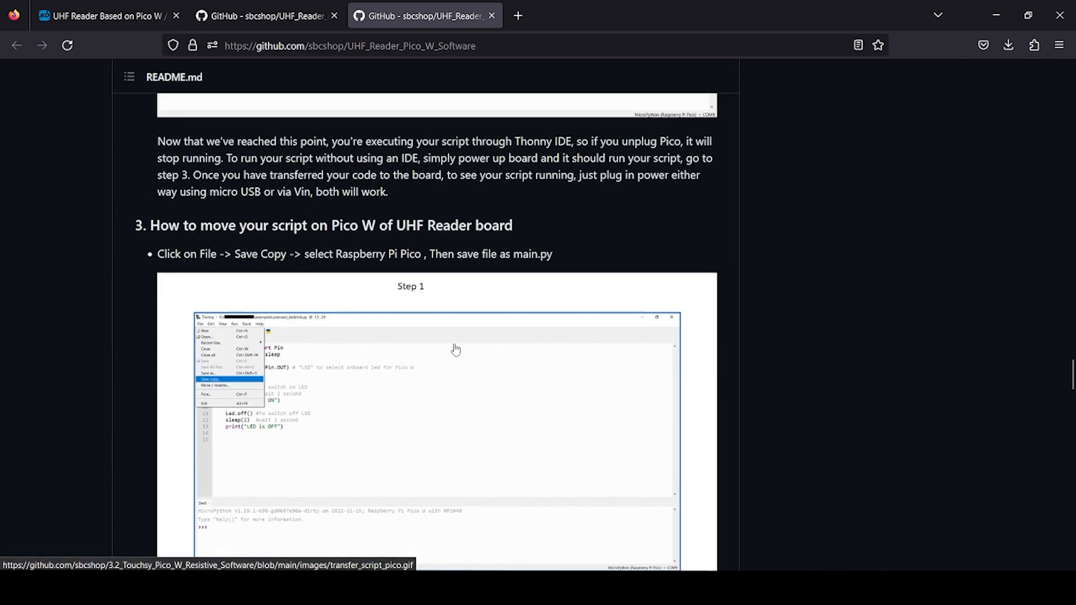
pyautogui.scroll(-3)
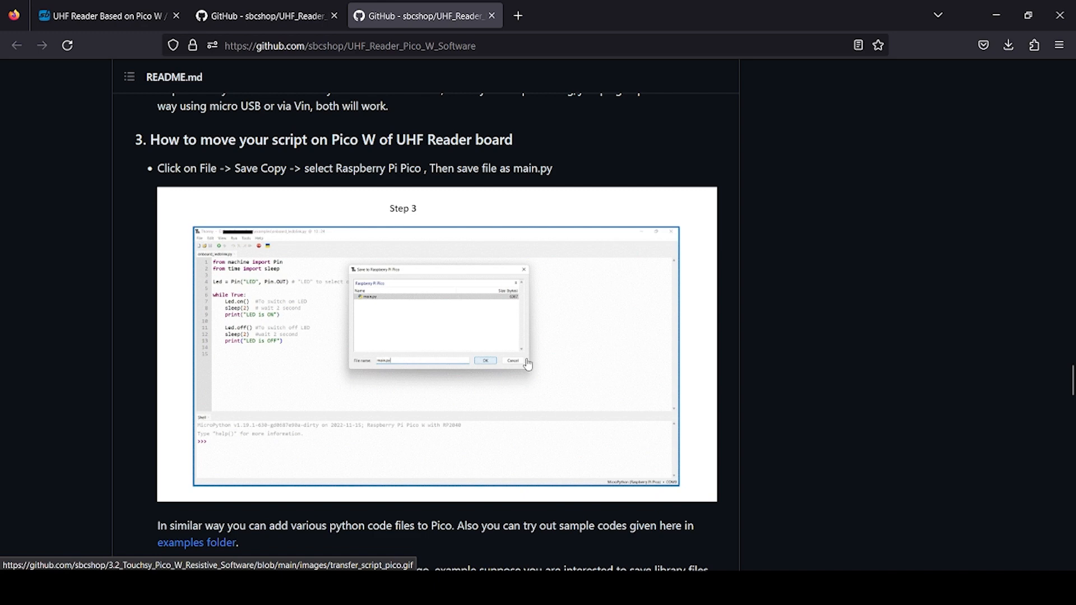
pyautogui.scroll(-3)
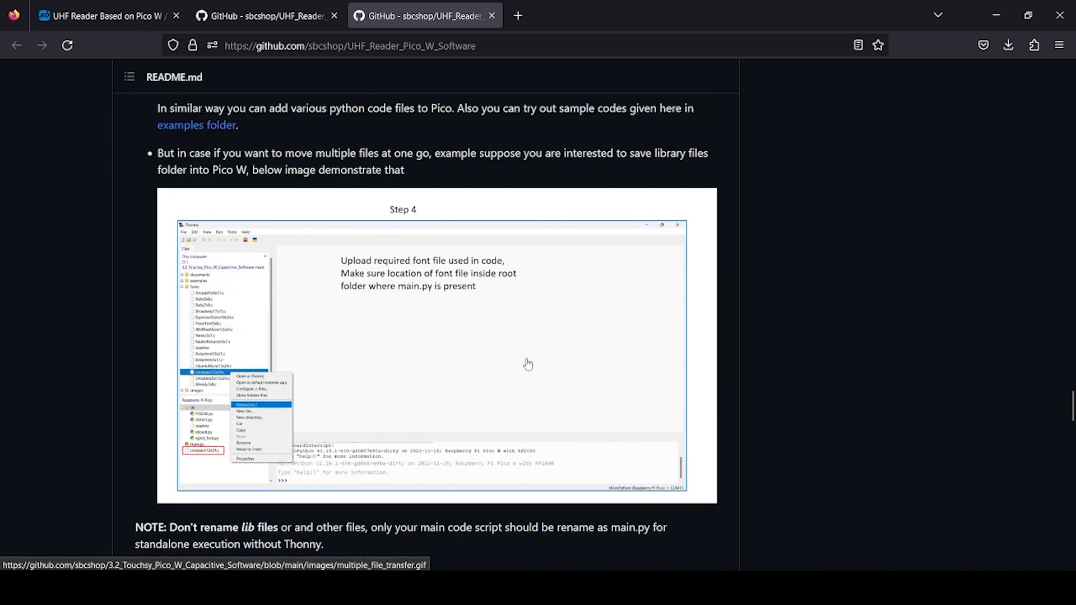
# Step: Scroll the software README past the uhf.py command snippets to the hardware version terminal output example
pyautogui.scroll(-3)
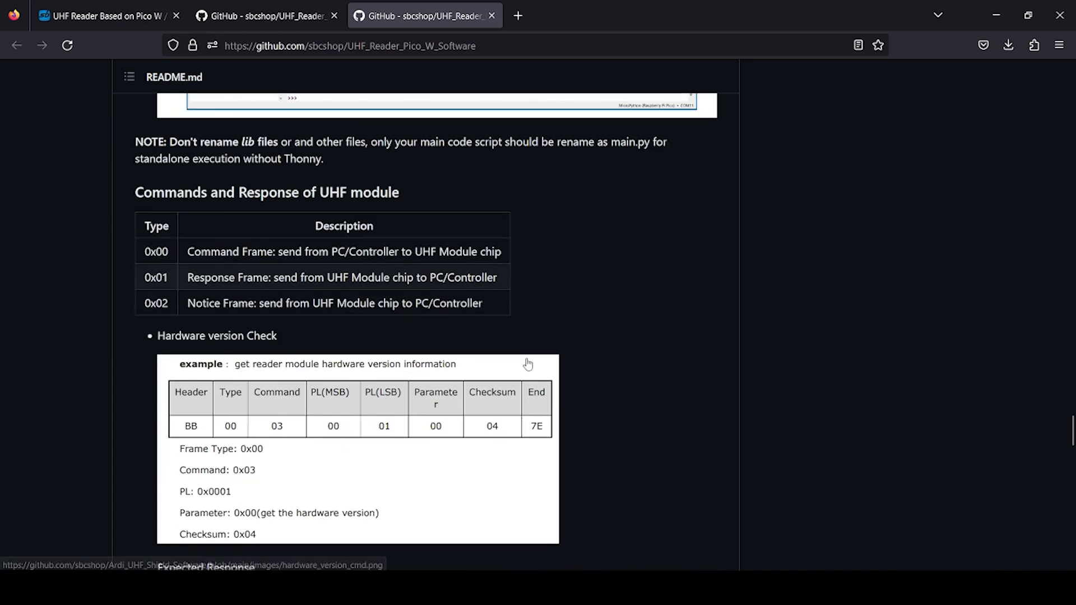
pyautogui.scroll(-3)
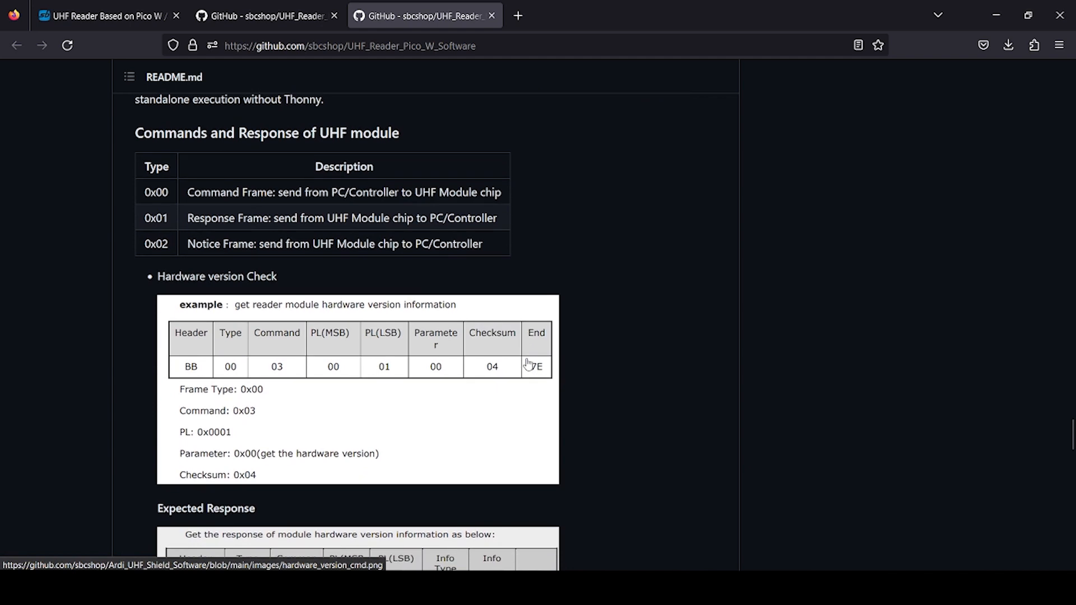
pyautogui.moveTo(518, 290)
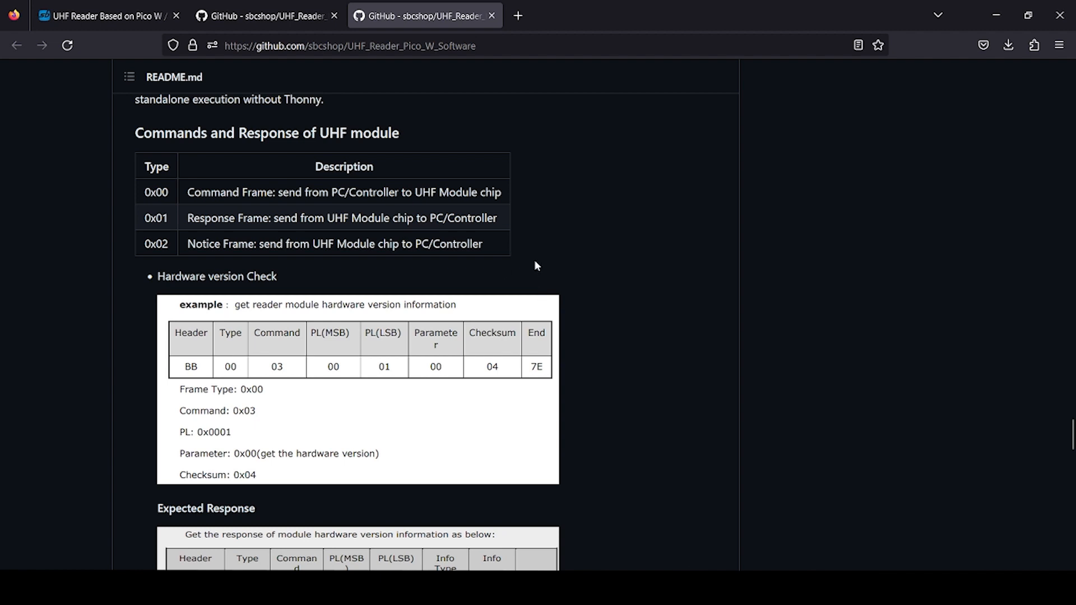
pyautogui.moveTo(619, 337)
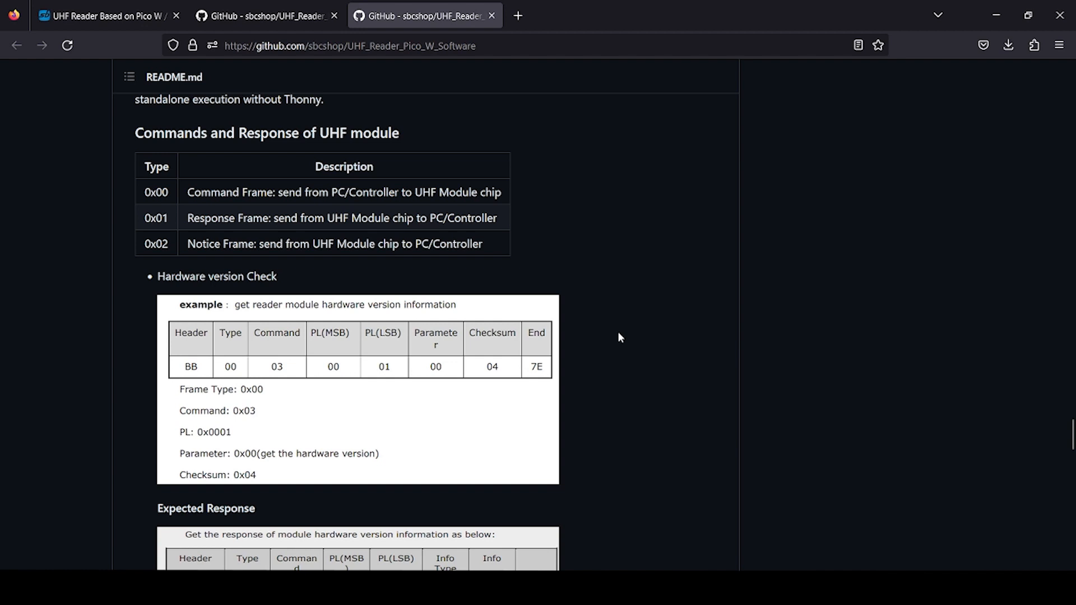
pyautogui.scroll(-3)
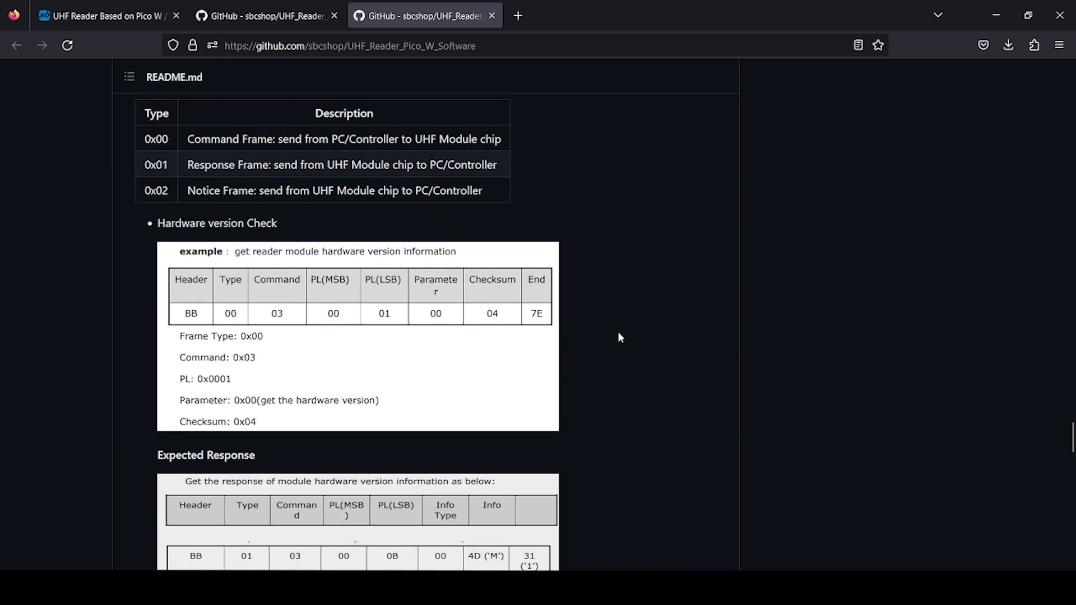
pyautogui.scroll(-3)
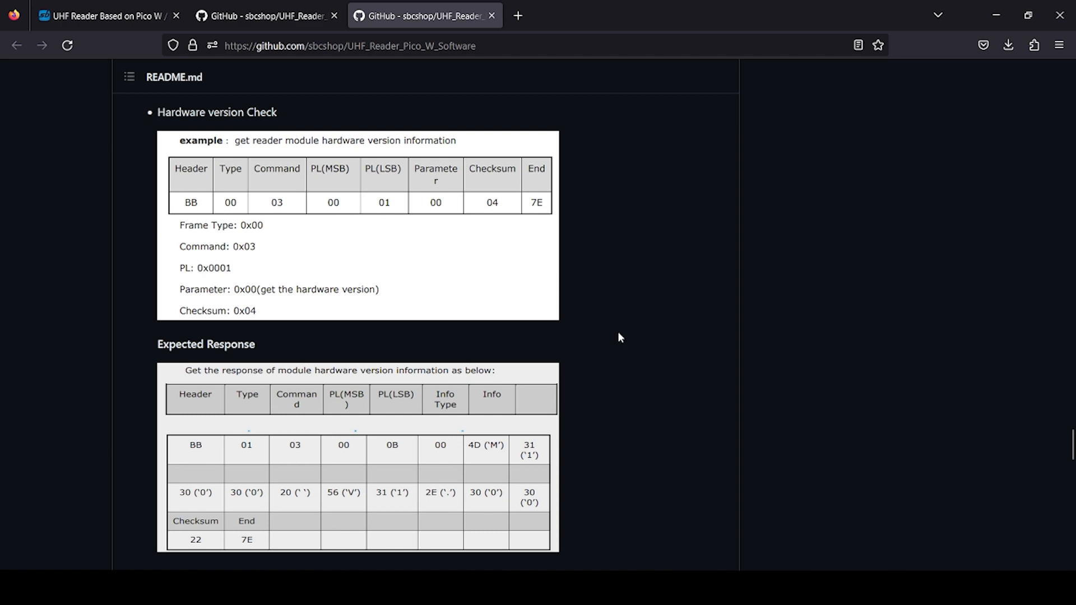
pyautogui.scroll(-3)
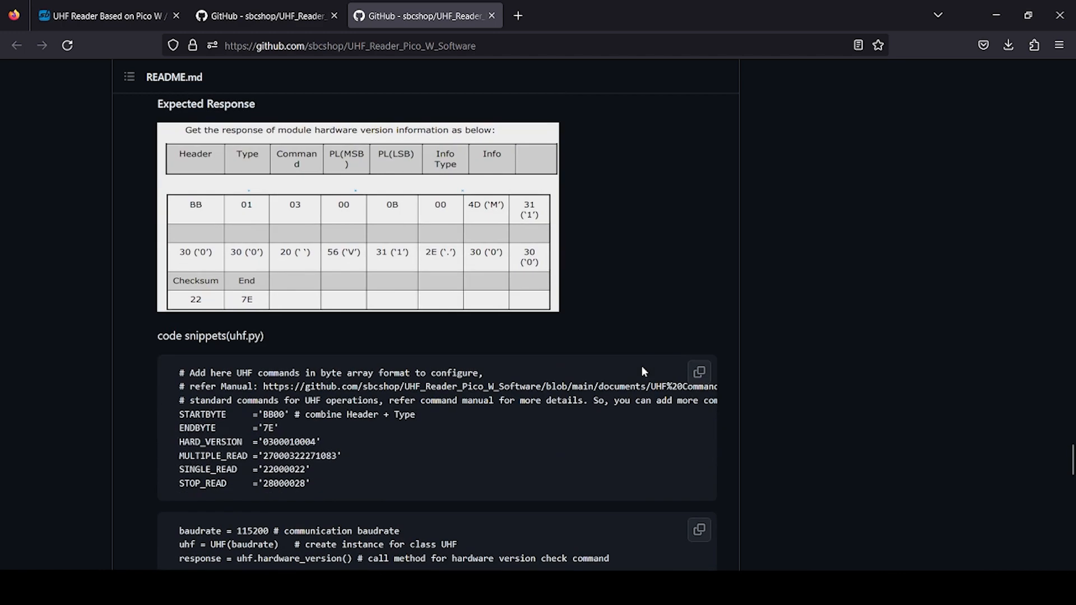
pyautogui.scroll(-3)
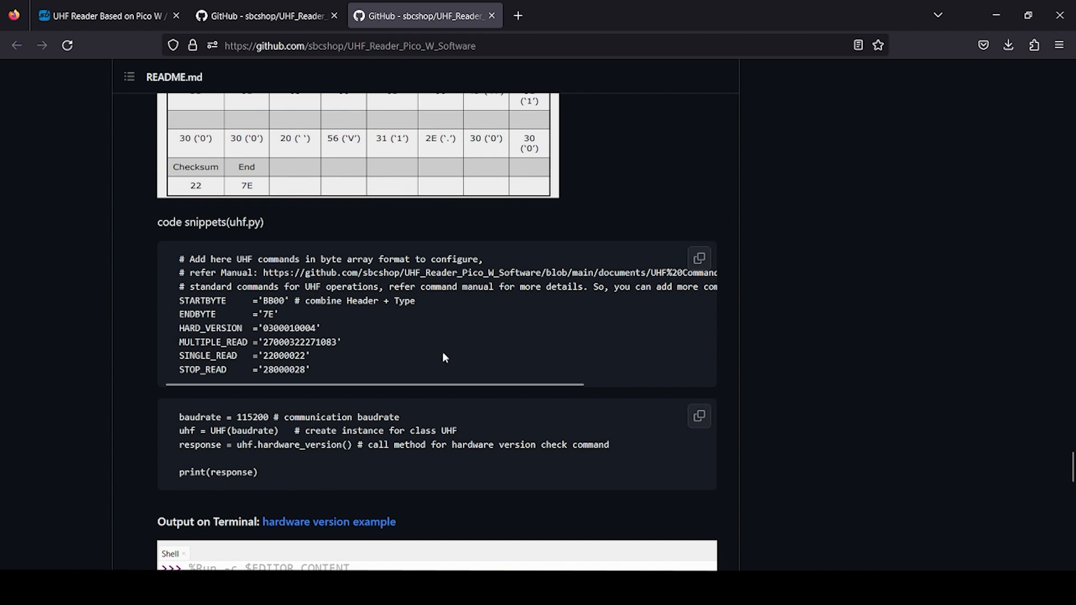
pyautogui.moveTo(220, 336)
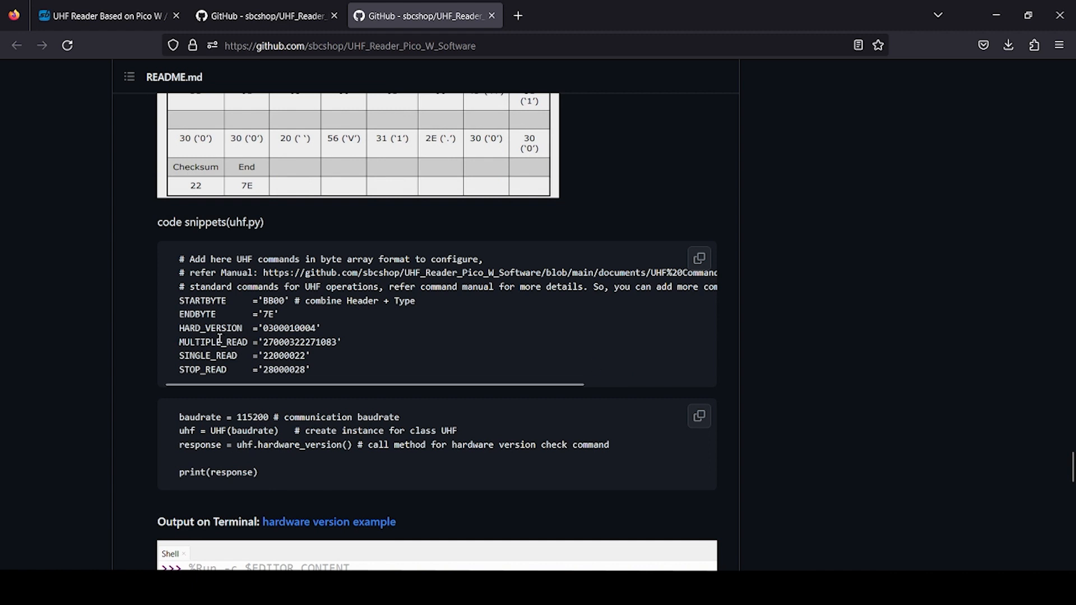
pyautogui.moveTo(226, 358)
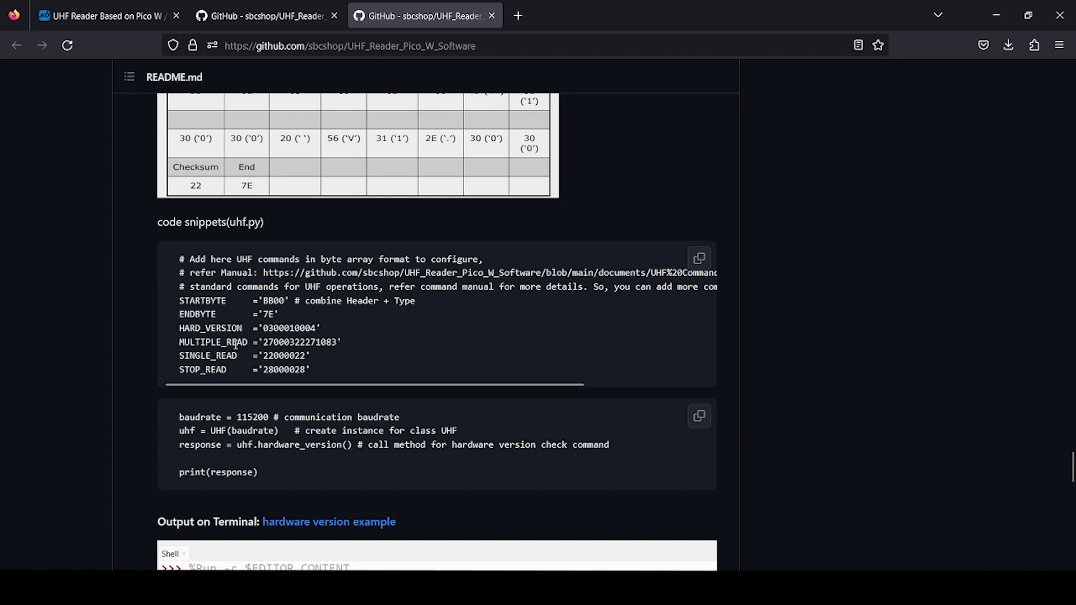
pyautogui.moveTo(310, 389)
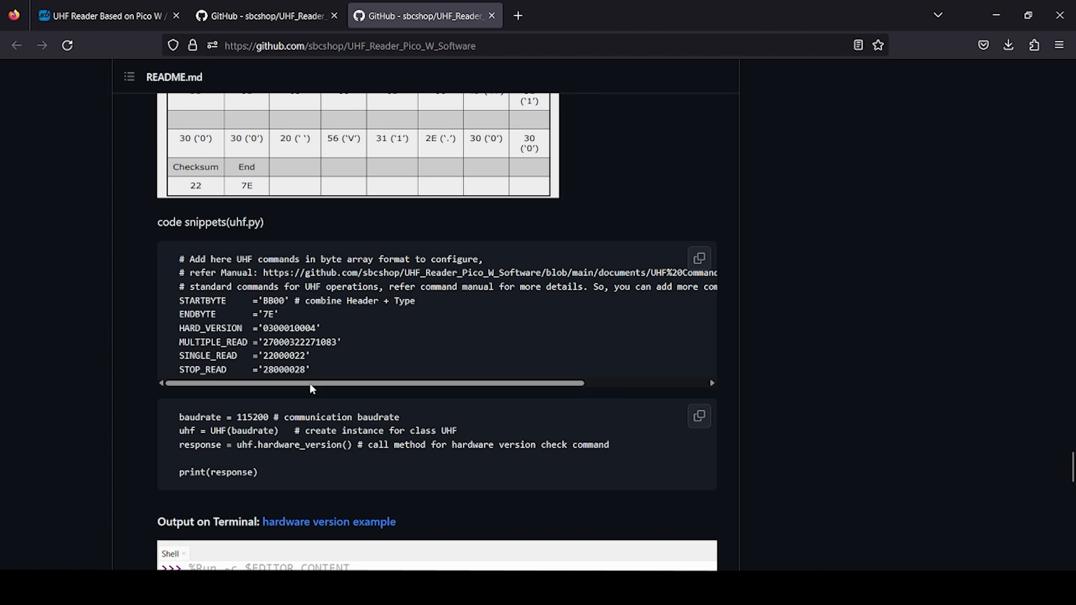
pyautogui.scroll(-3)
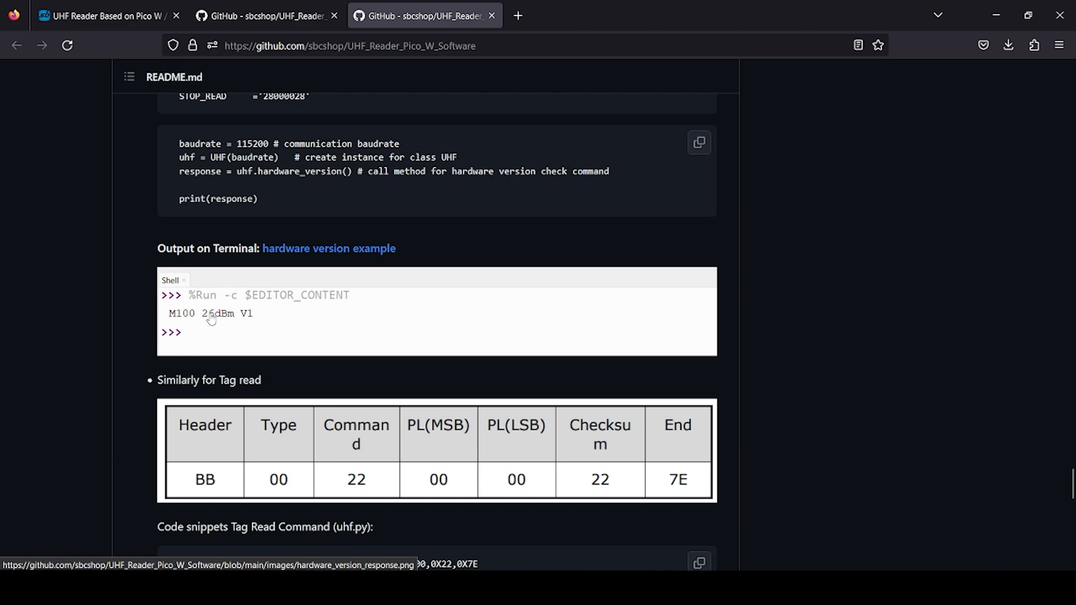
# Step: Review the README's Example Codes section, then return to the repository file list at the top
pyautogui.scroll(-3)
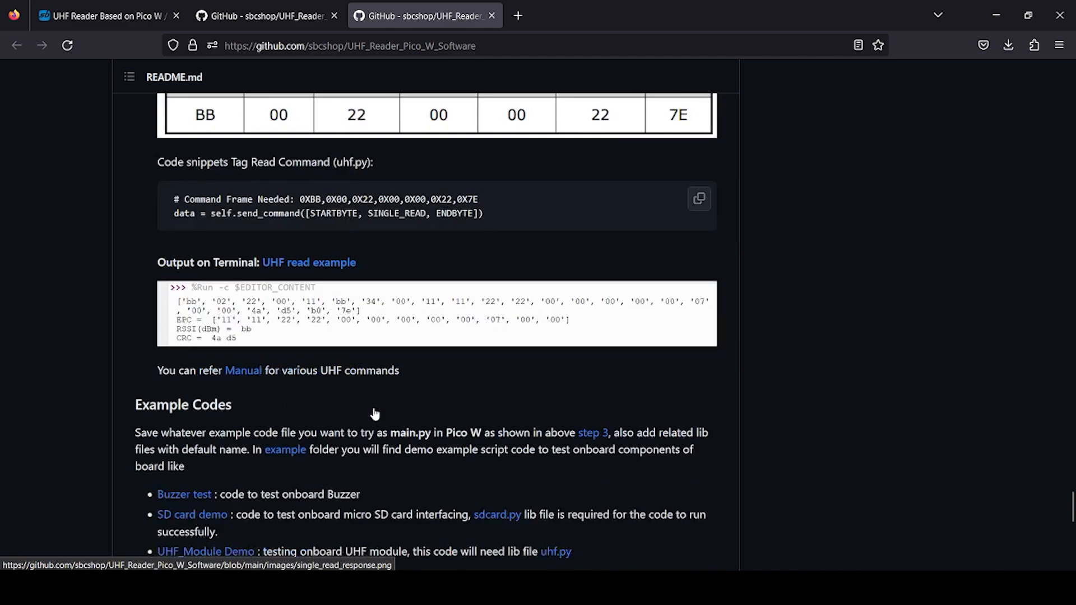
pyautogui.scroll(-3)
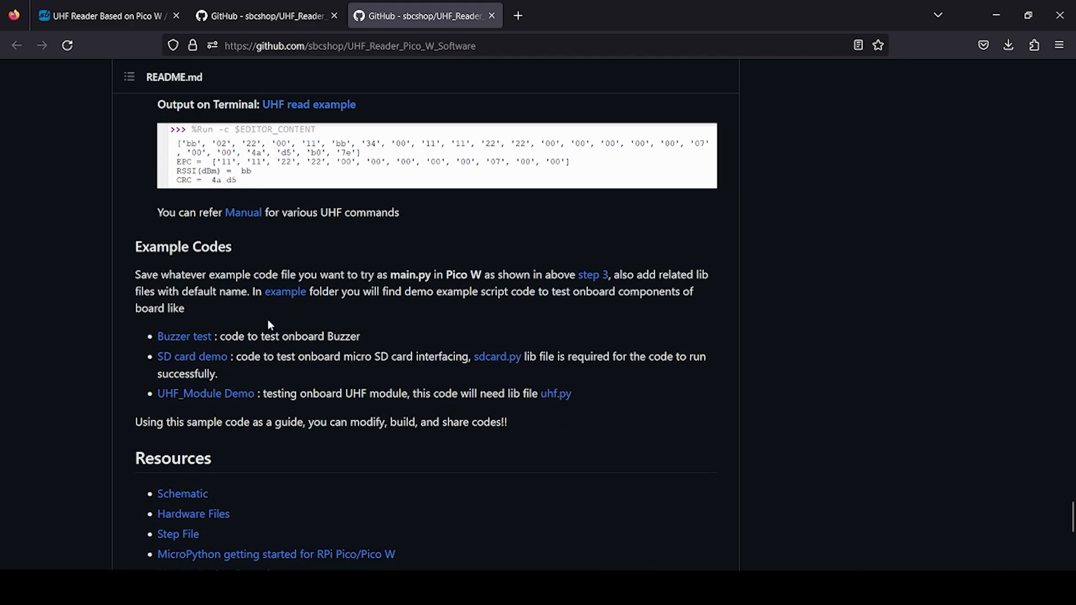
pyautogui.moveTo(217, 271)
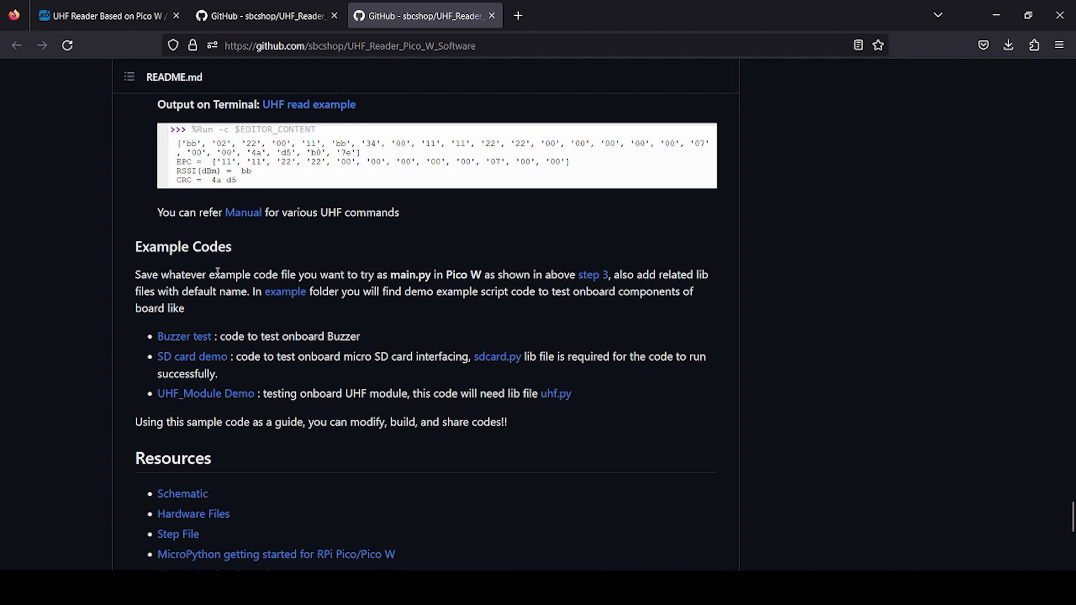
pyautogui.moveTo(265, 316)
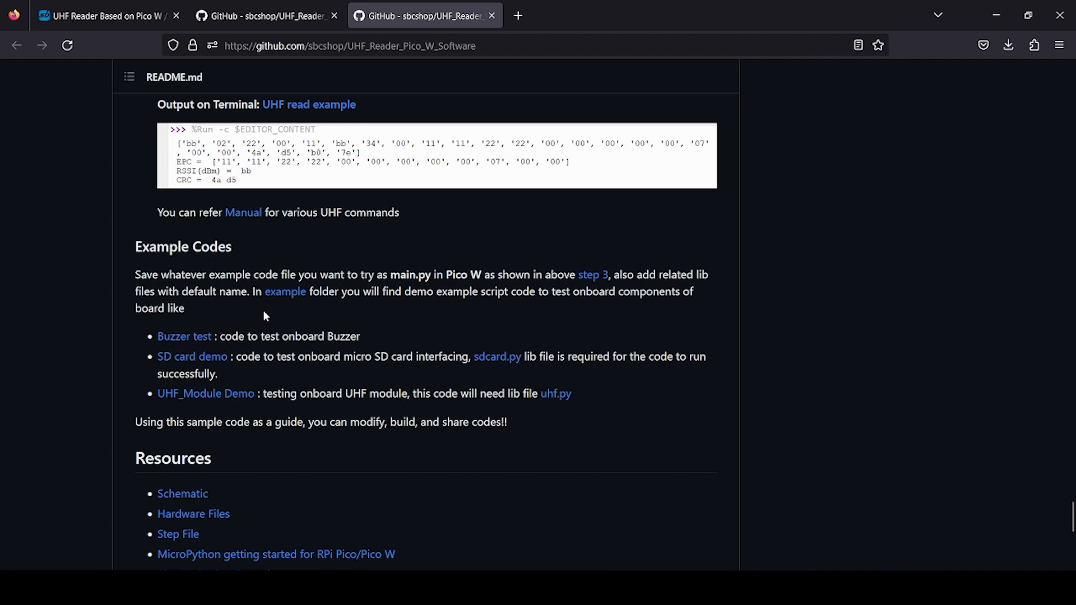
pyautogui.moveTo(284, 292)
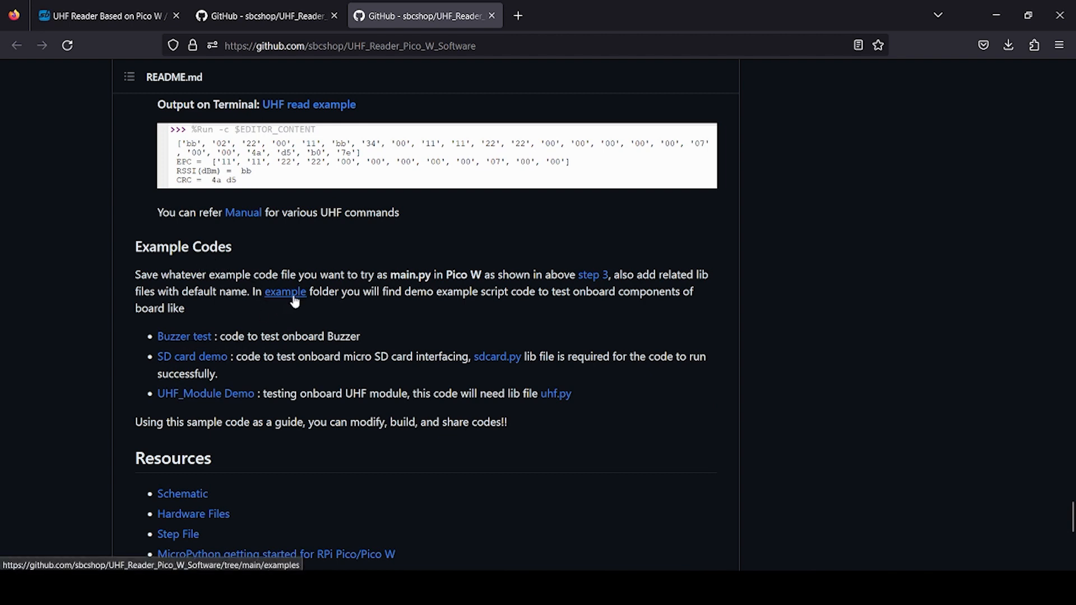
pyautogui.scroll(3)
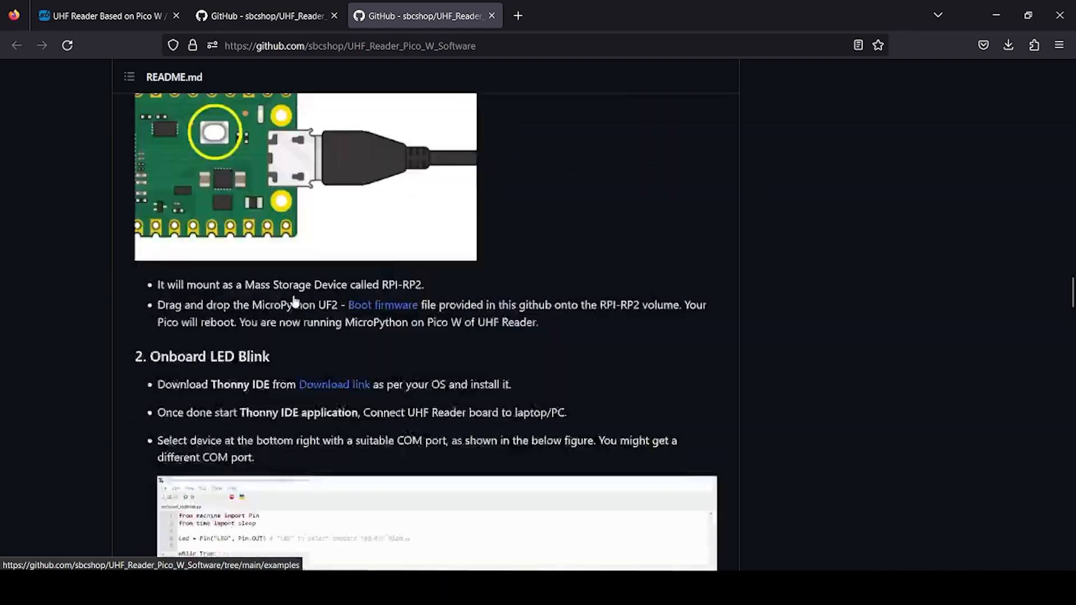
pyautogui.scroll(3)
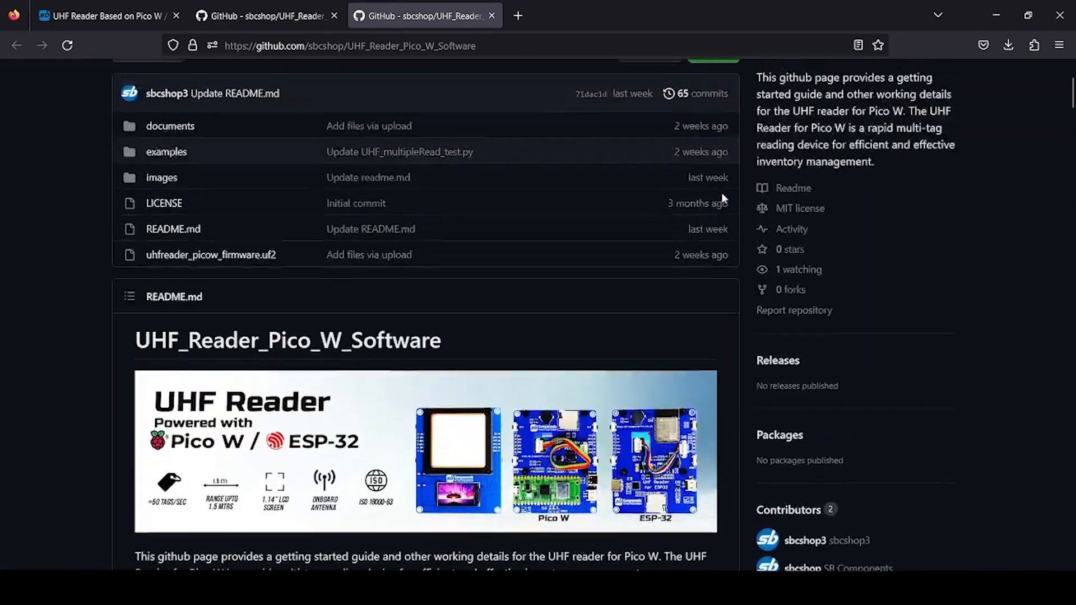
pyautogui.click(712, 215)
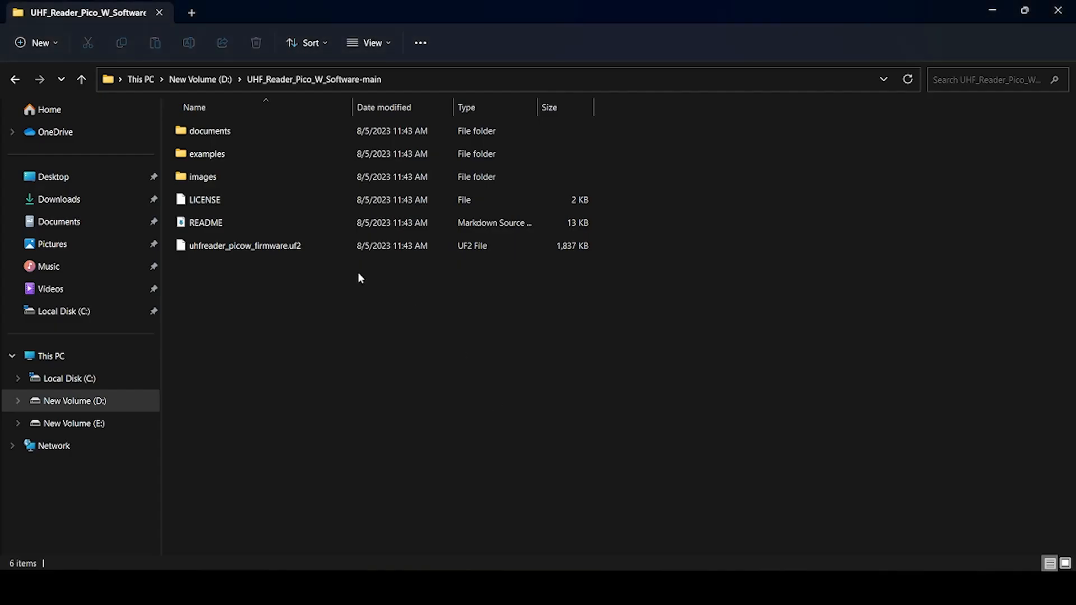
# Step: Browse the examples folder and open UHF_HWversion_test.py in Thonny
pyautogui.doubleClick(206, 153)
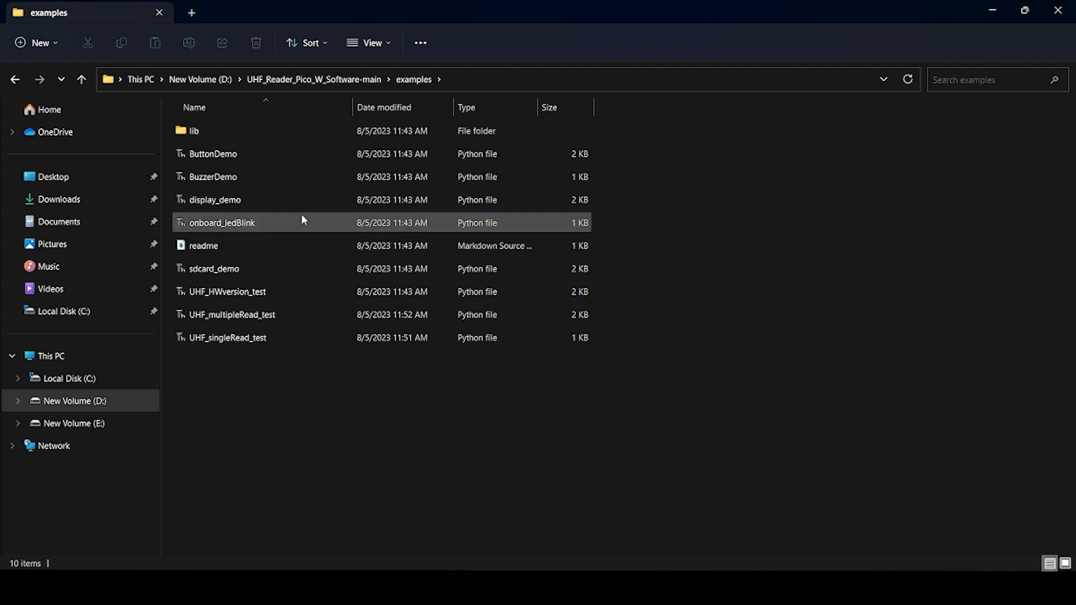
pyautogui.click(507, 474)
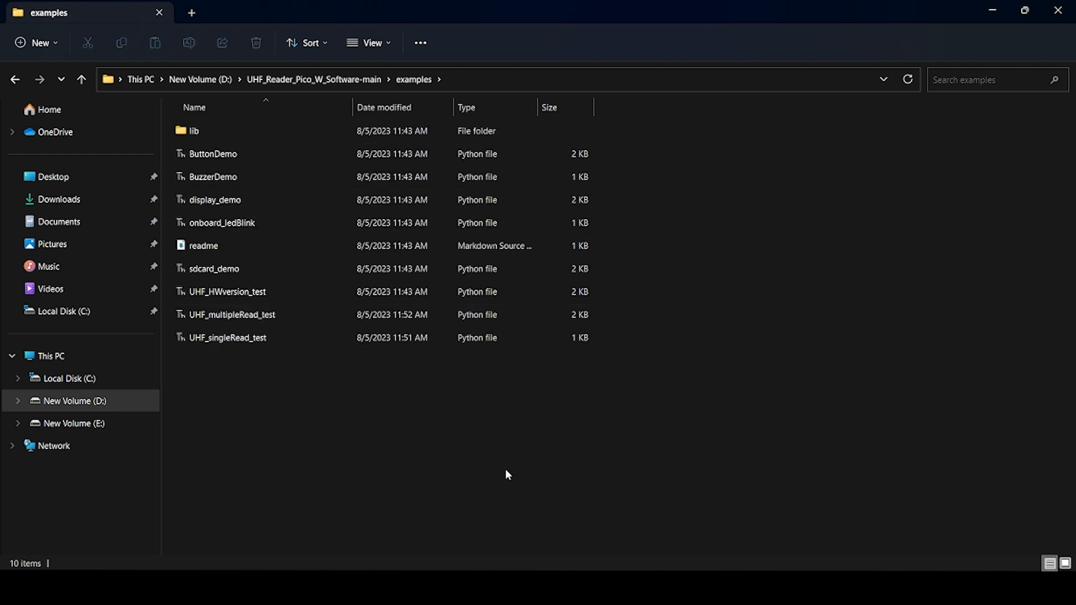
pyautogui.moveTo(543, 541)
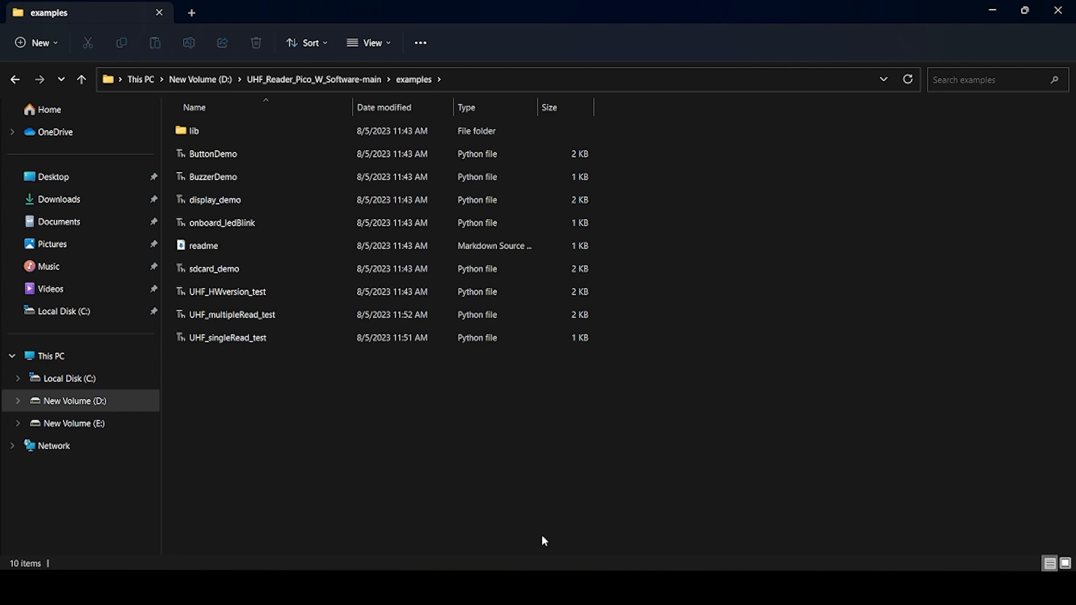
pyautogui.doubleClick(227, 291)
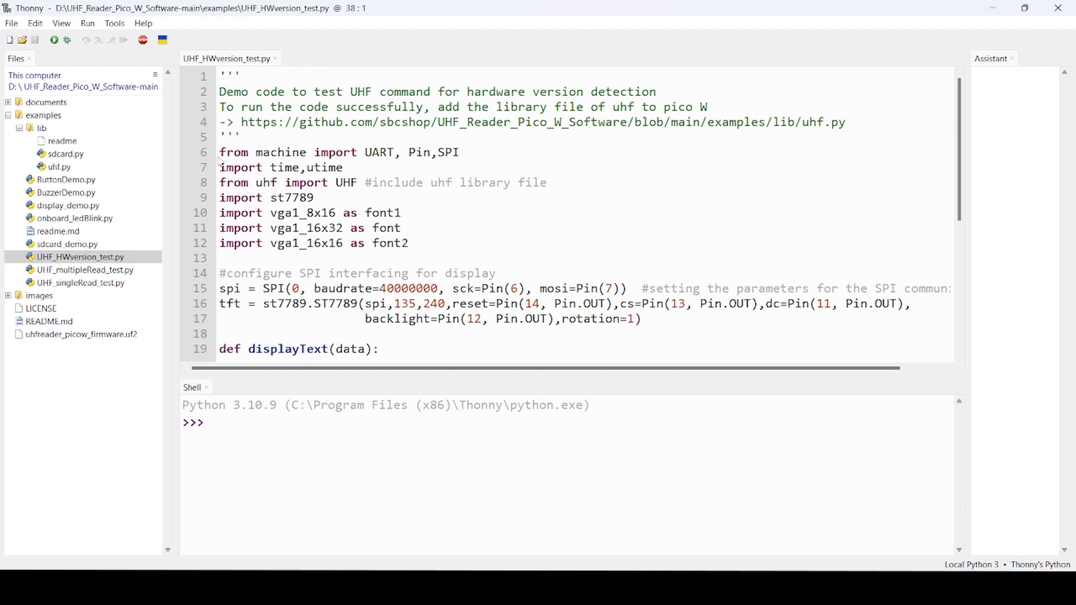
pyautogui.moveTo(72, 145)
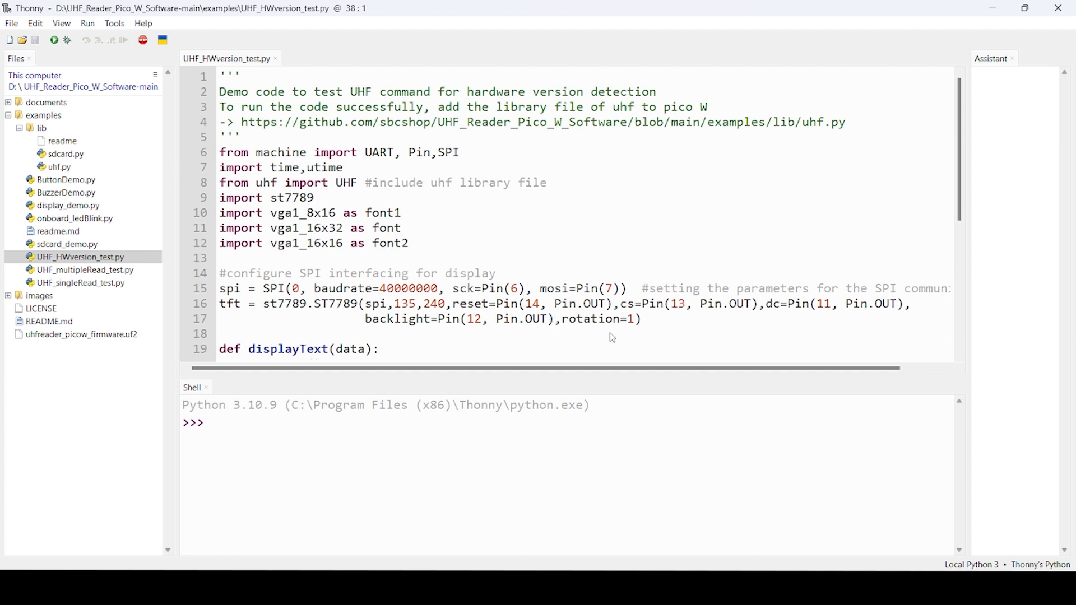
pyautogui.moveTo(971, 563)
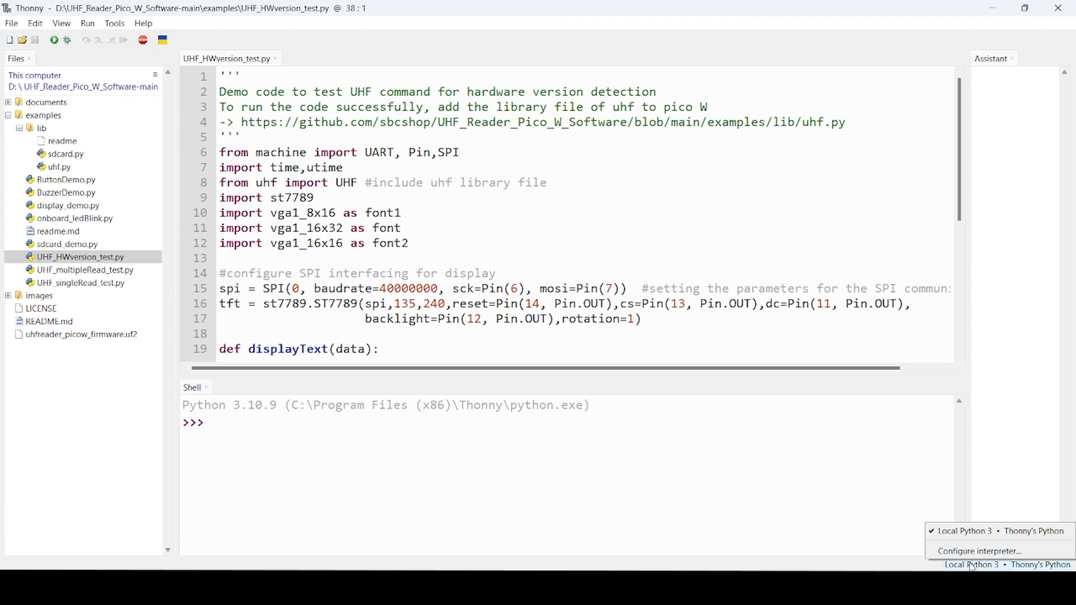
pyautogui.moveTo(977, 551)
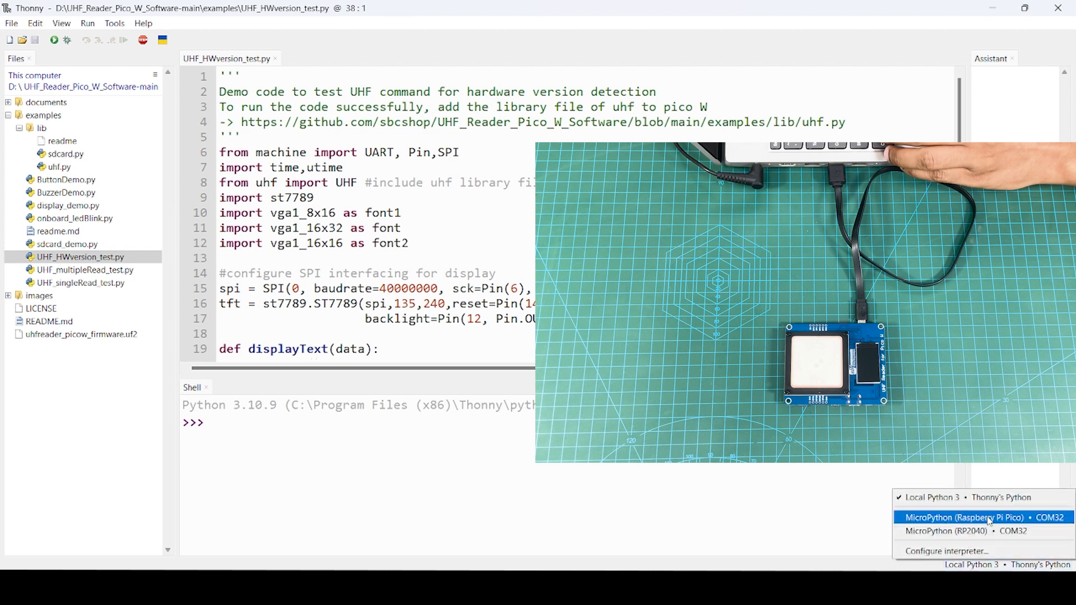
# Step: Select the MicroPython (Raspberry Pi Pico) • COM32 interpreter and check the Pico's lib folder
pyautogui.click(973, 518)
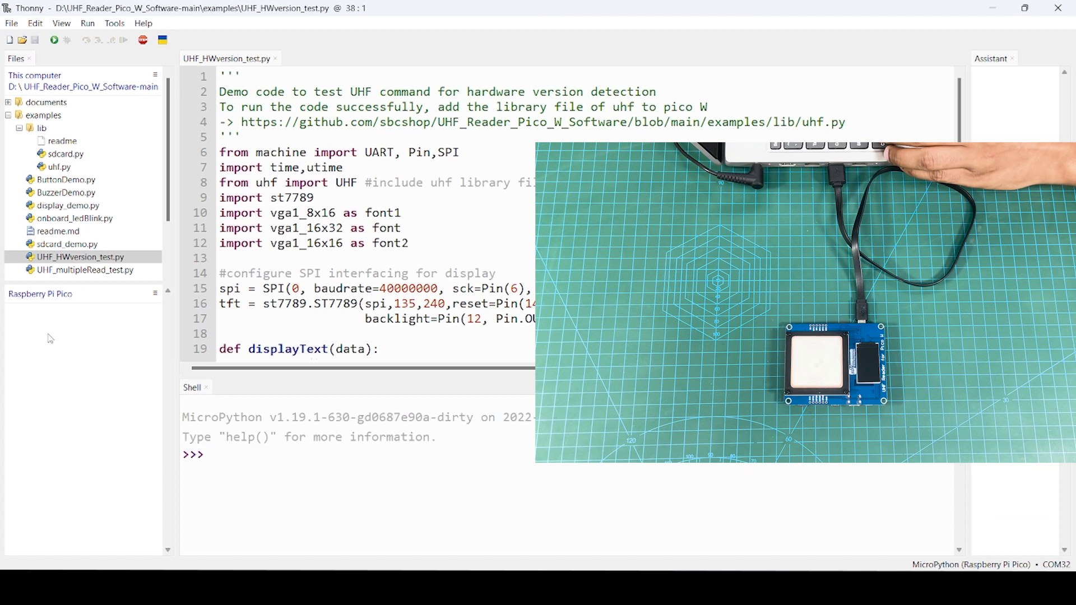
pyautogui.moveTo(108, 314)
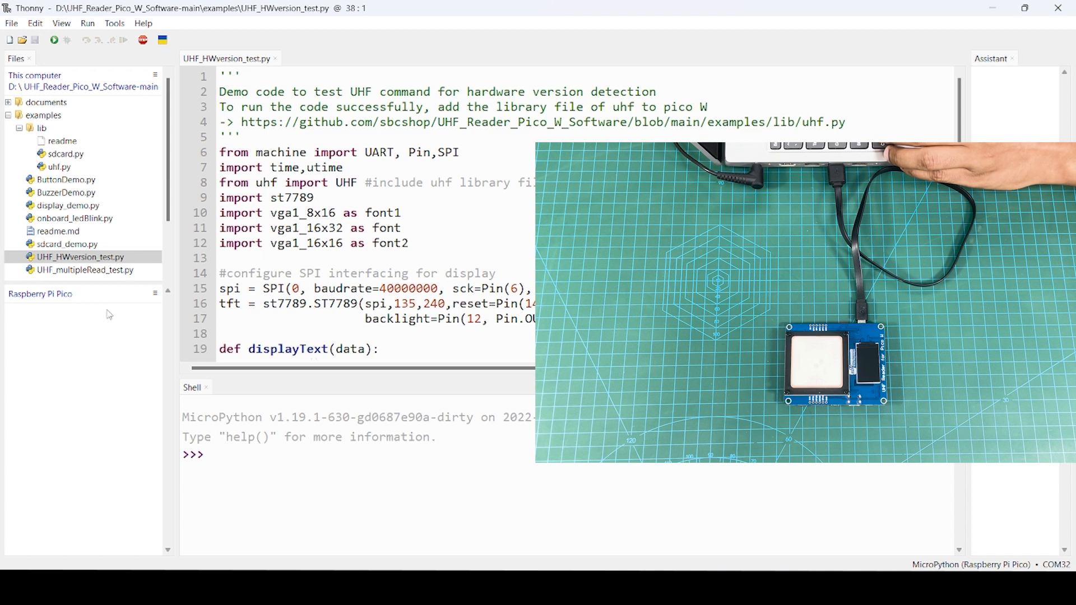
pyautogui.moveTo(112, 310)
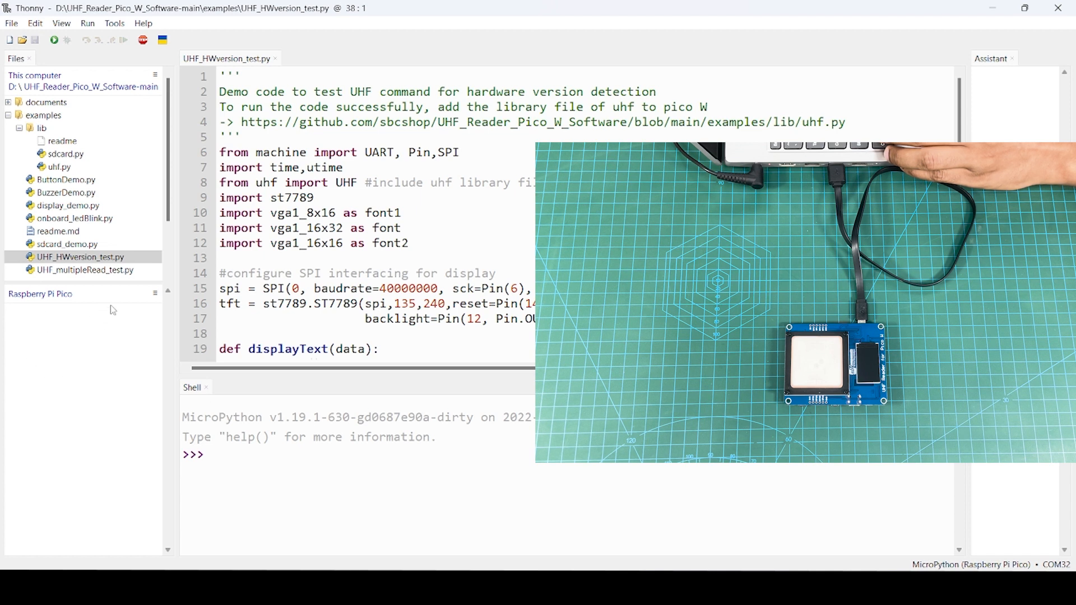
pyautogui.moveTo(103, 291)
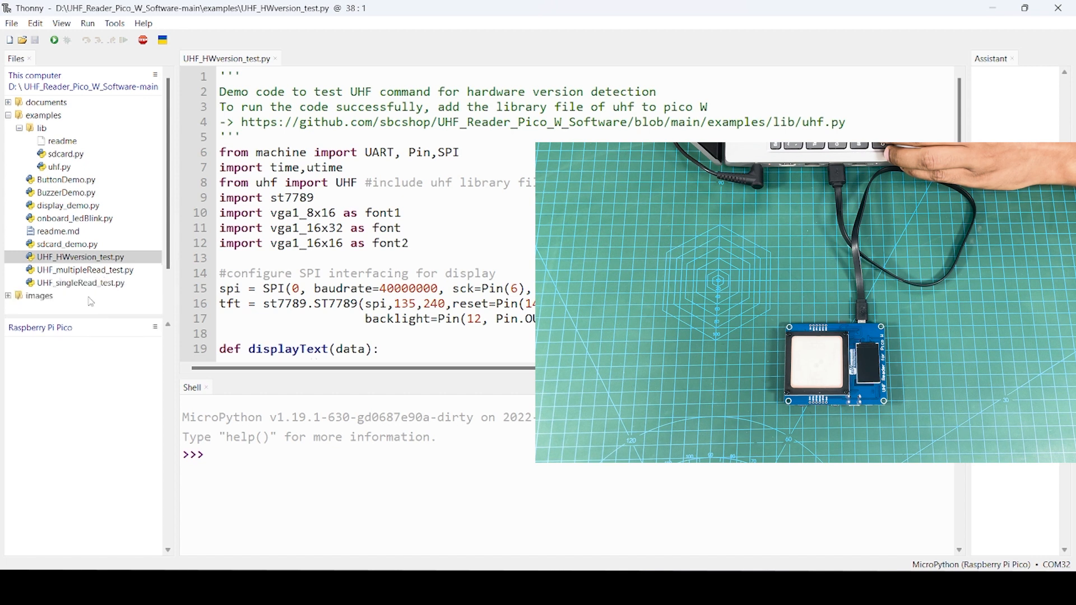
pyautogui.moveTo(67, 317)
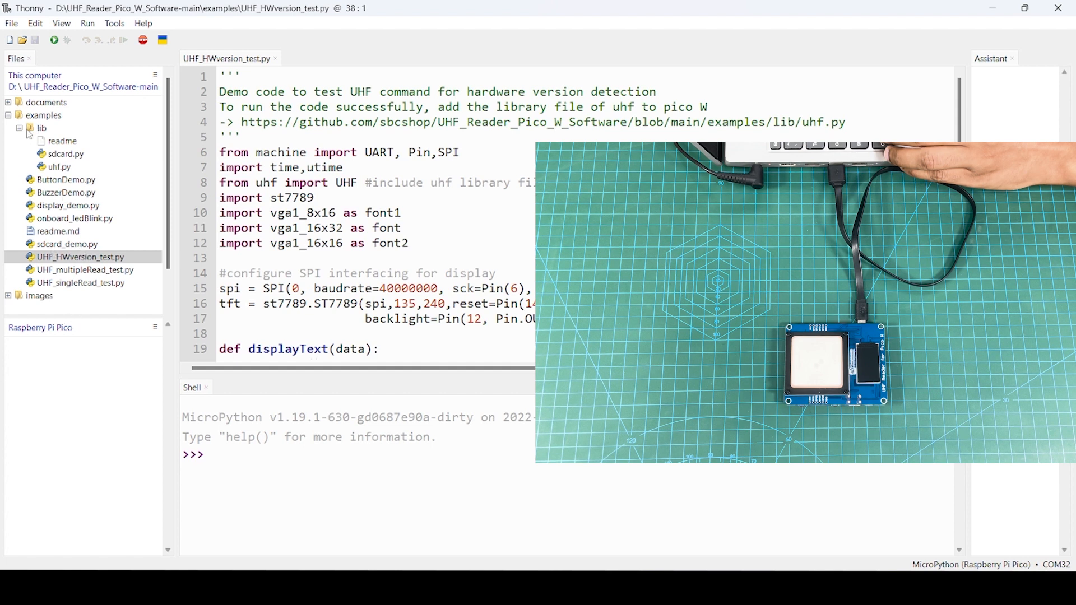
pyautogui.click(43, 128)
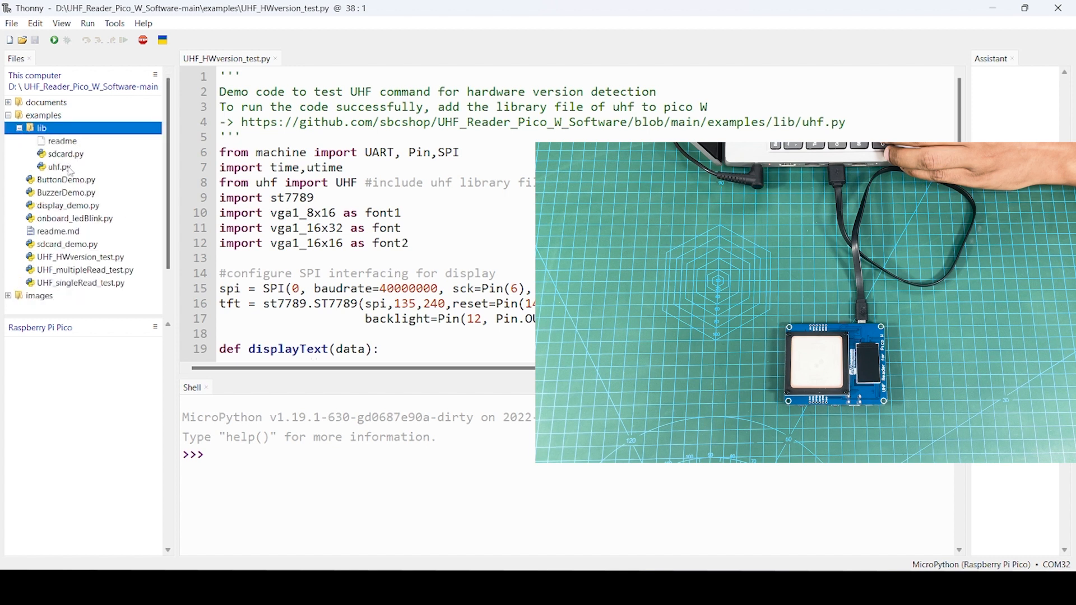
pyautogui.click(12, 128)
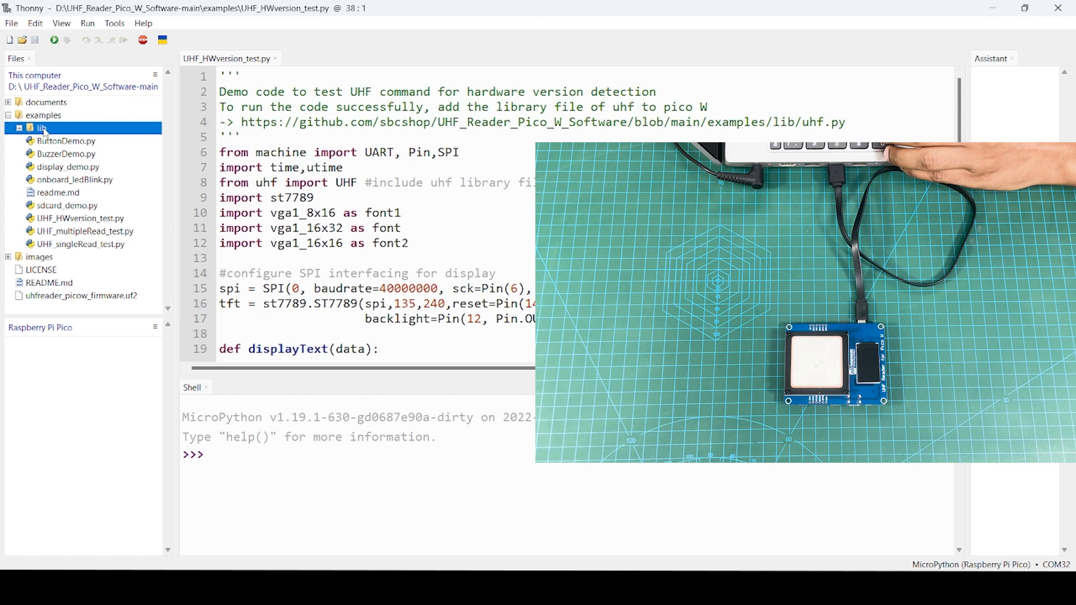
pyautogui.rightClick(43, 128)
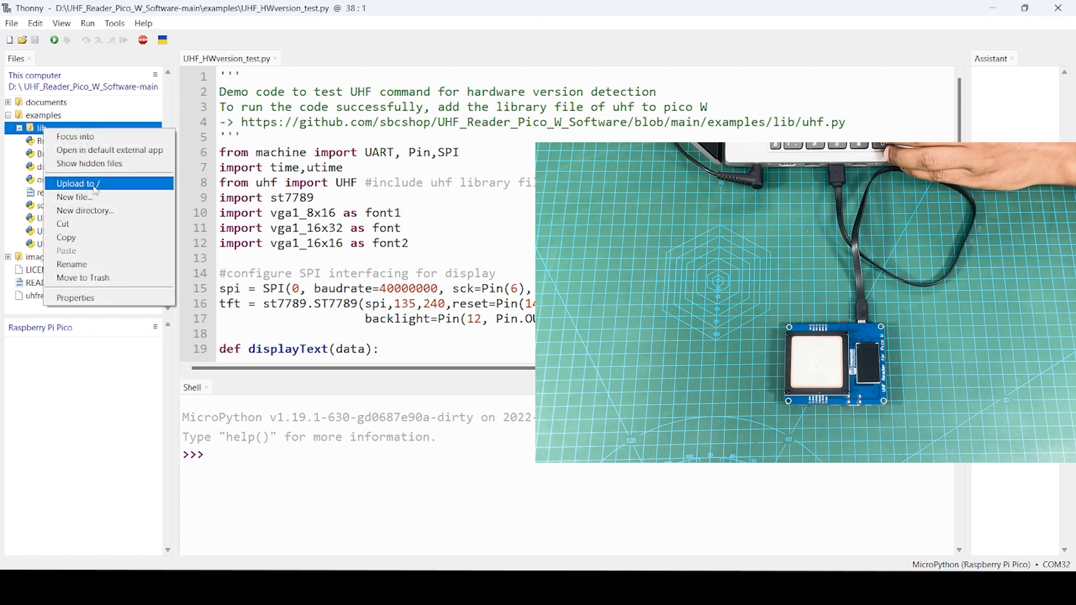
pyautogui.click(77, 183)
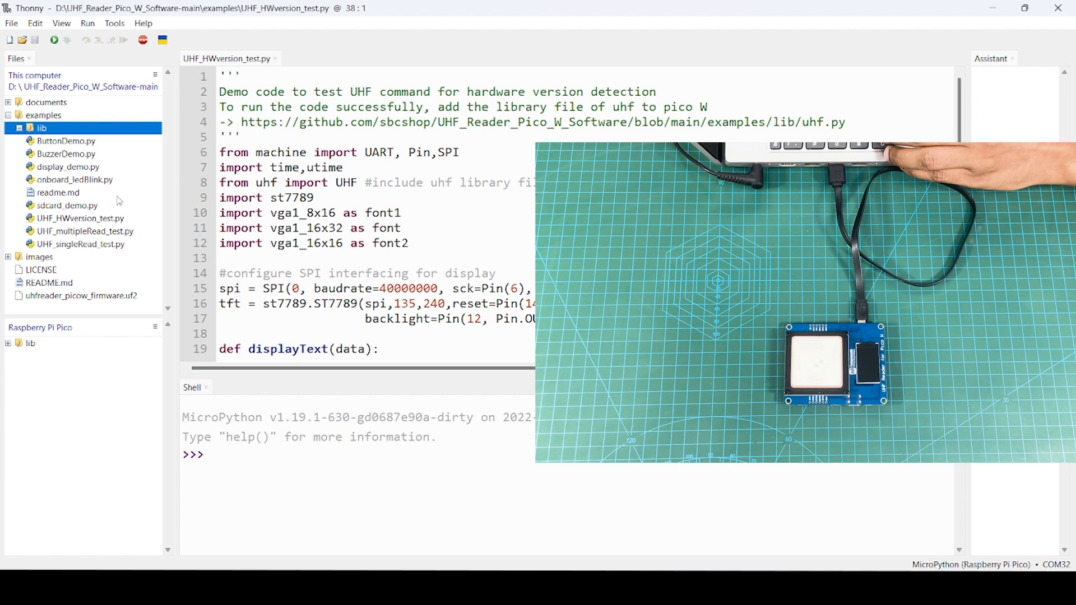
pyautogui.moveTo(178, 63)
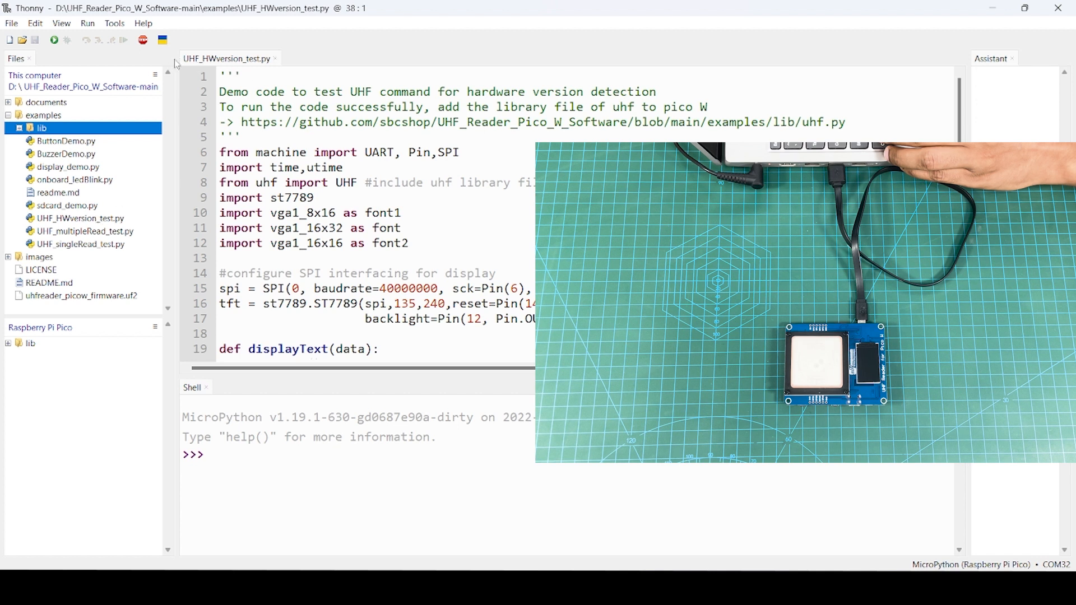
pyautogui.moveTo(210, 66)
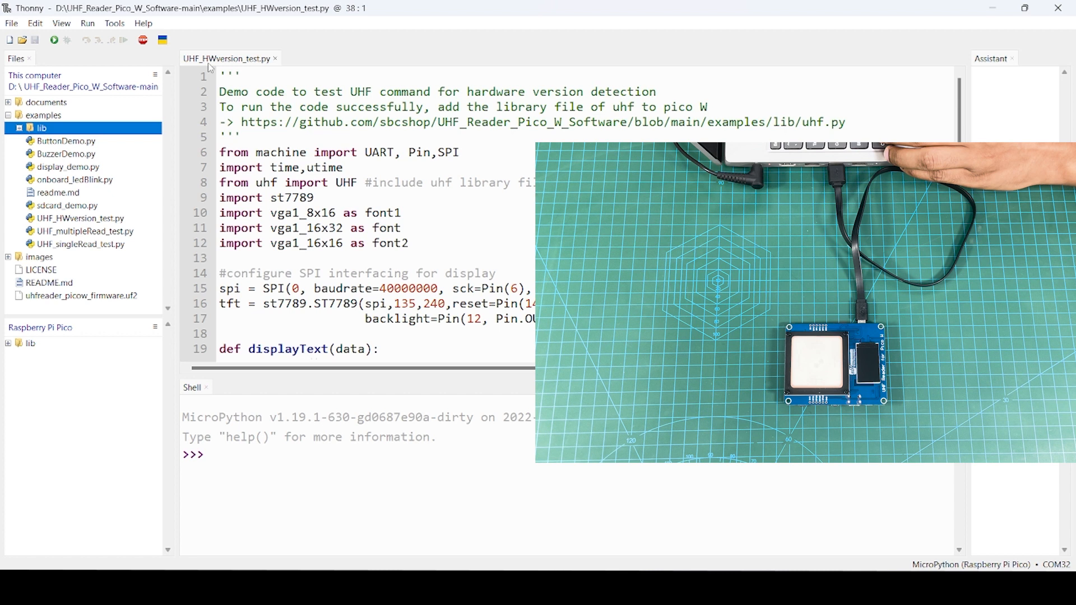
pyautogui.moveTo(100, 54)
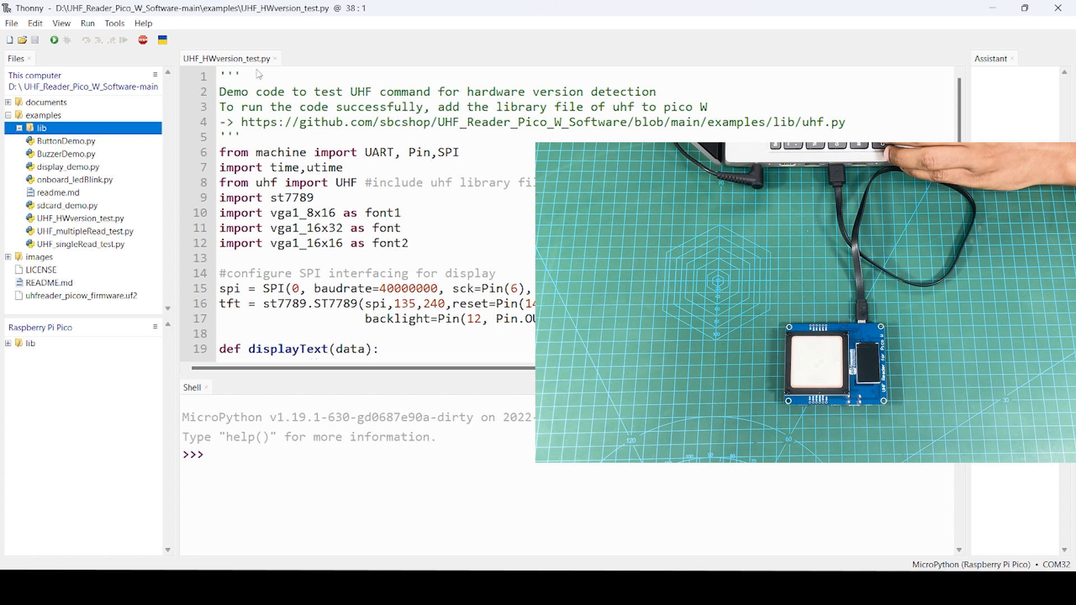
pyautogui.moveTo(54, 41)
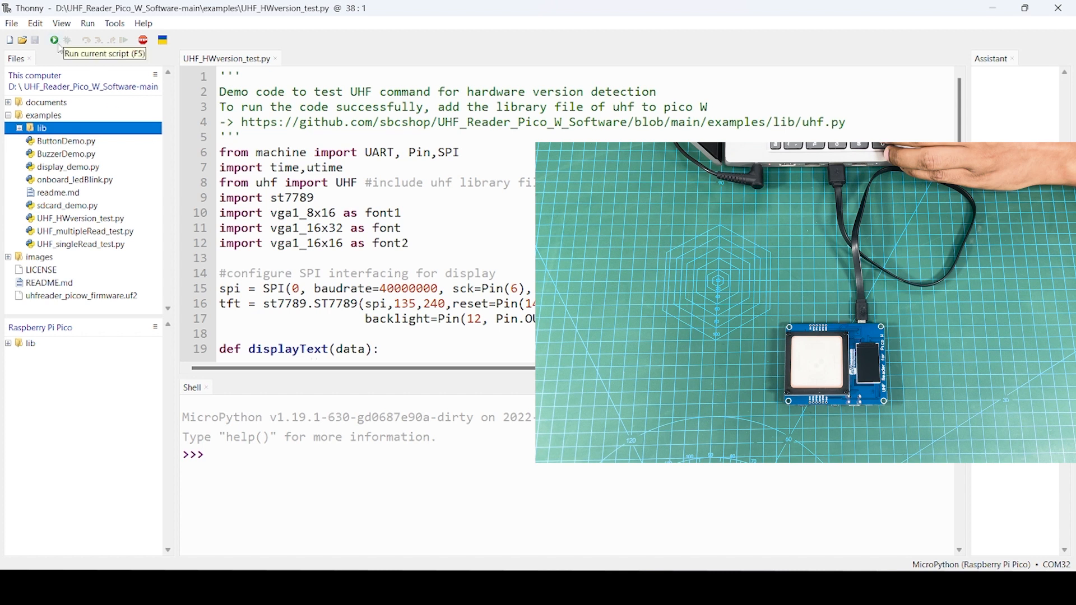
# Step: Run UHF_HWversion_test.py on the Pico so the shell reports M100 26dBm V1
pyautogui.click(54, 40)
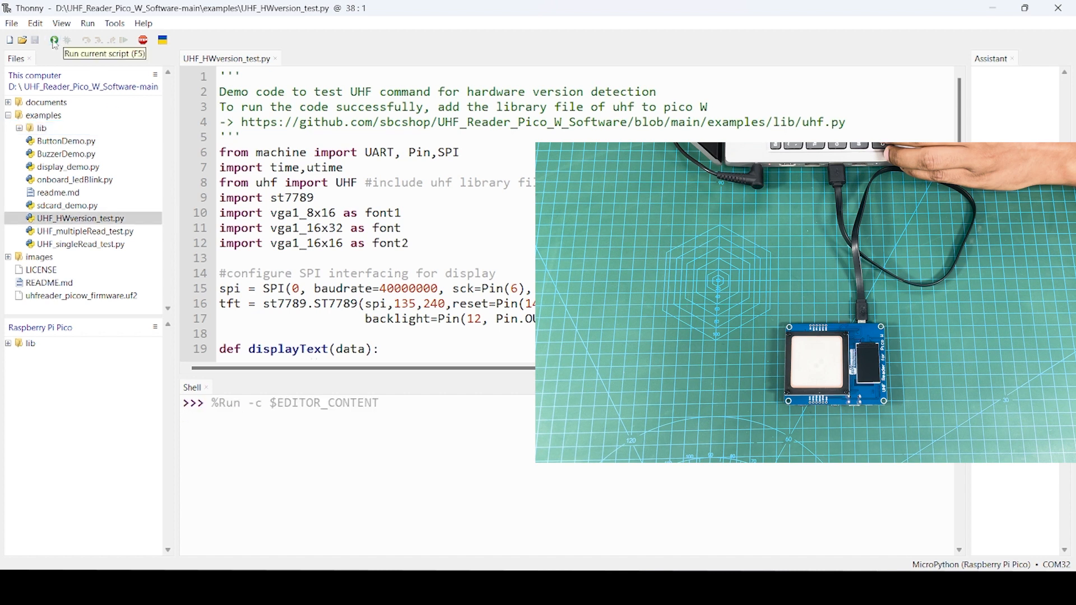
pyautogui.click(54, 41)
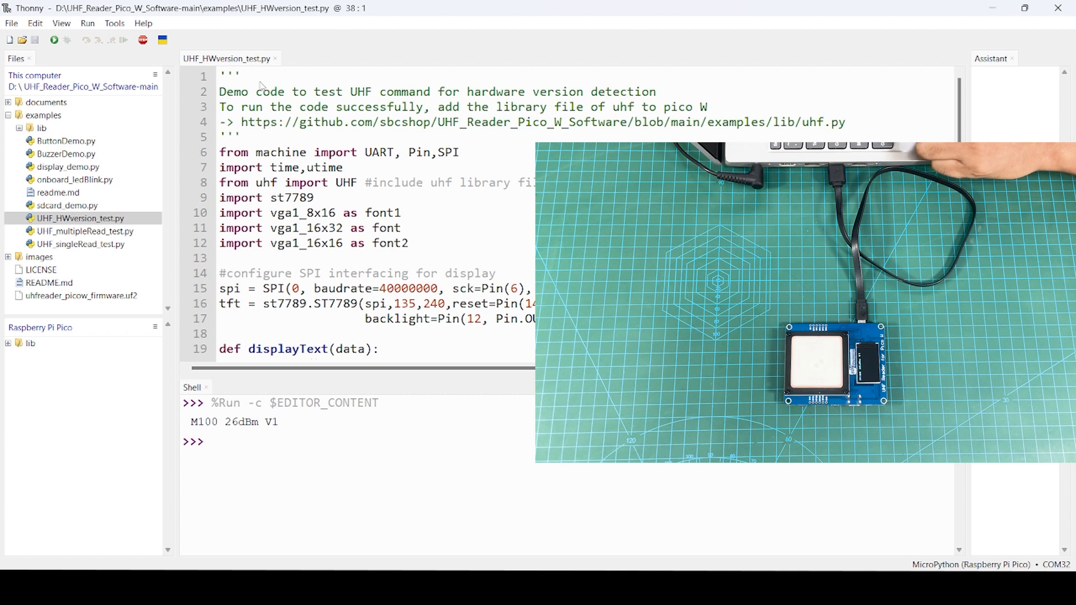
pyautogui.moveTo(258, 81)
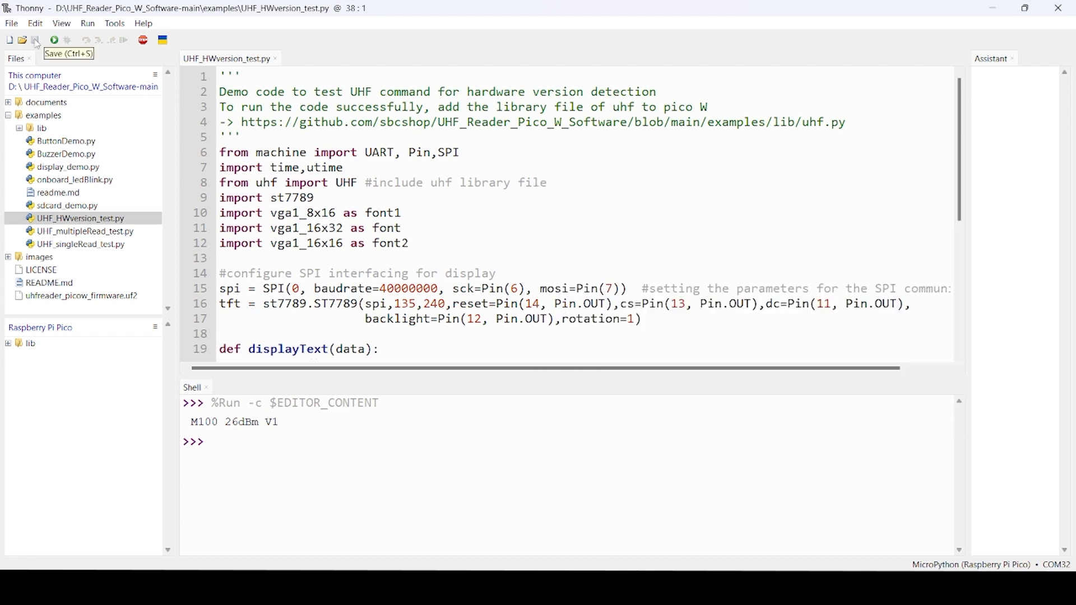
# Step: Save a copy of the hardware version test script to the Raspberry Pi Pico as main.py
pyautogui.click(11, 22)
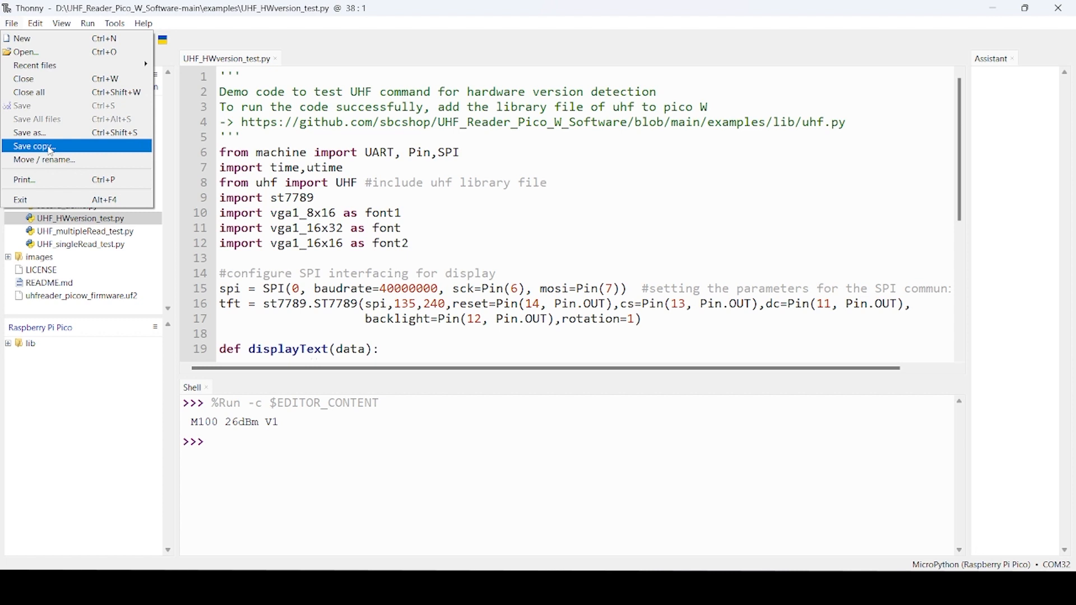
pyautogui.click(32, 145)
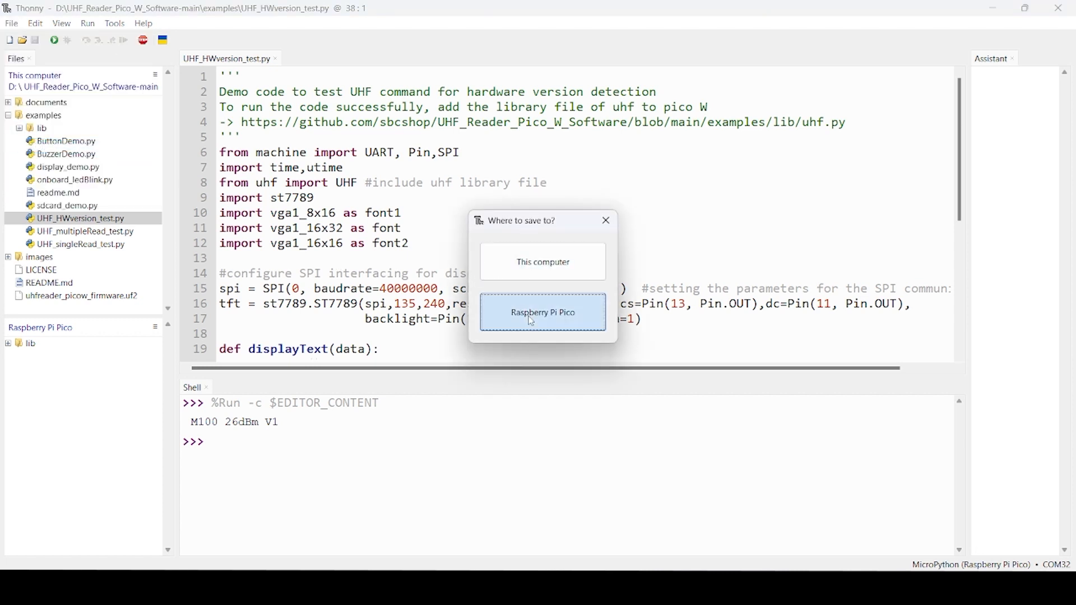
pyautogui.click(542, 311)
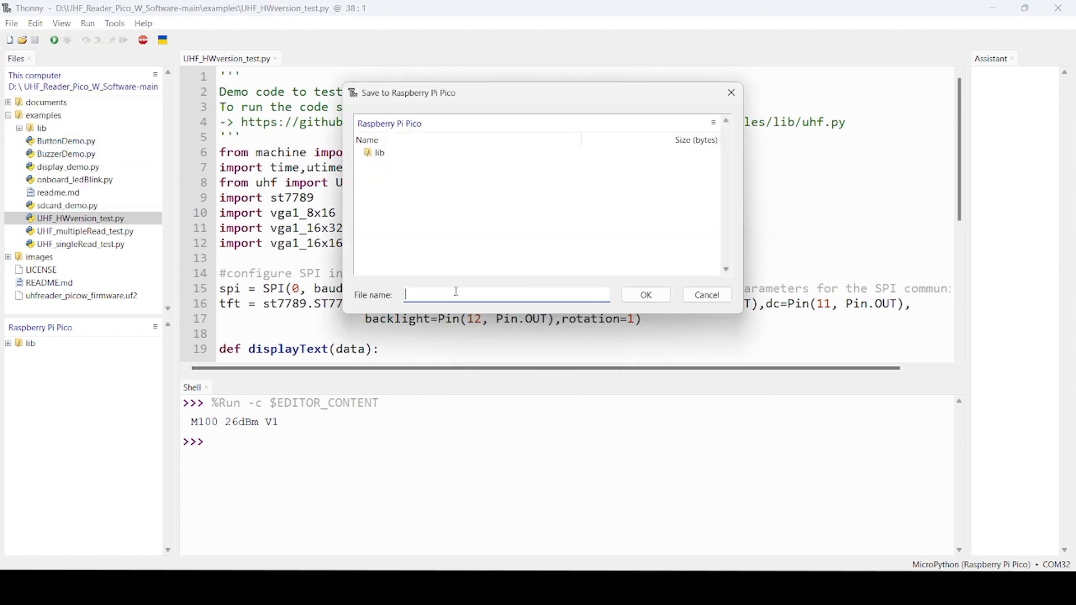
pyautogui.write('main.')
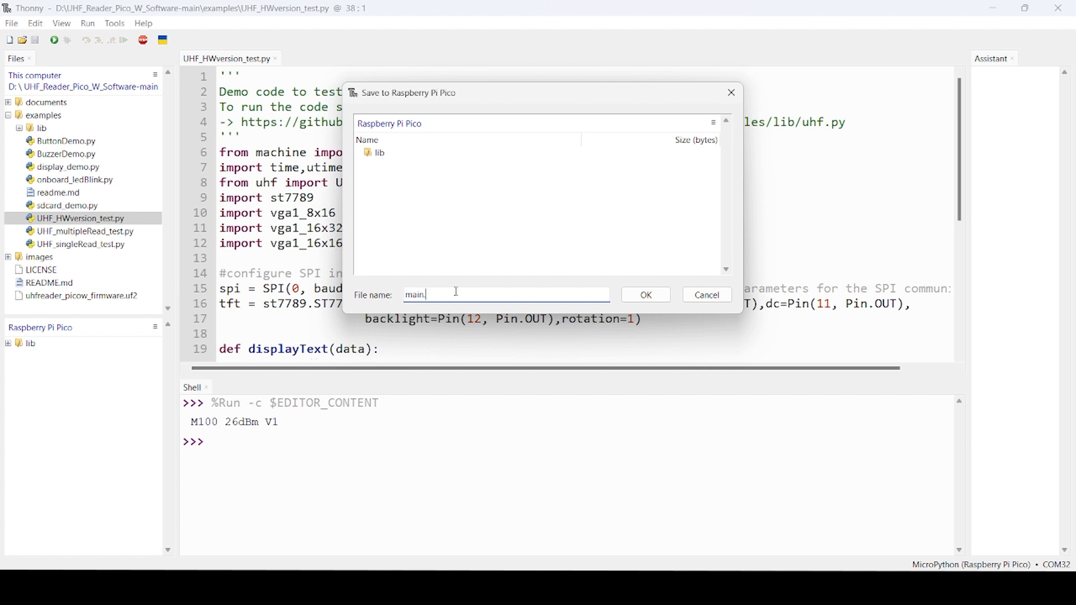
pyautogui.write('py')
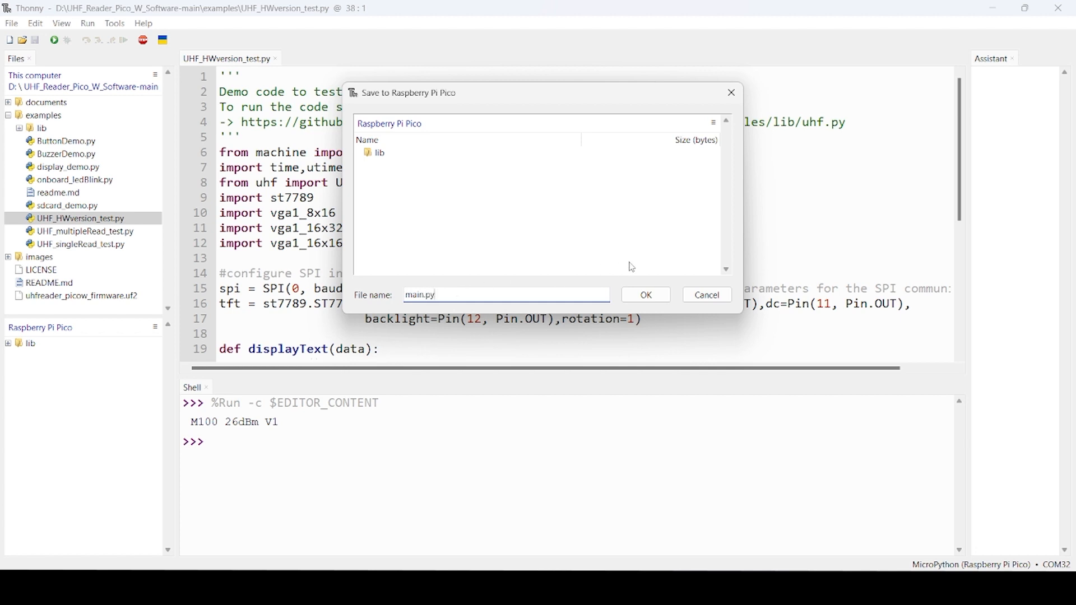
pyautogui.moveTo(643, 295)
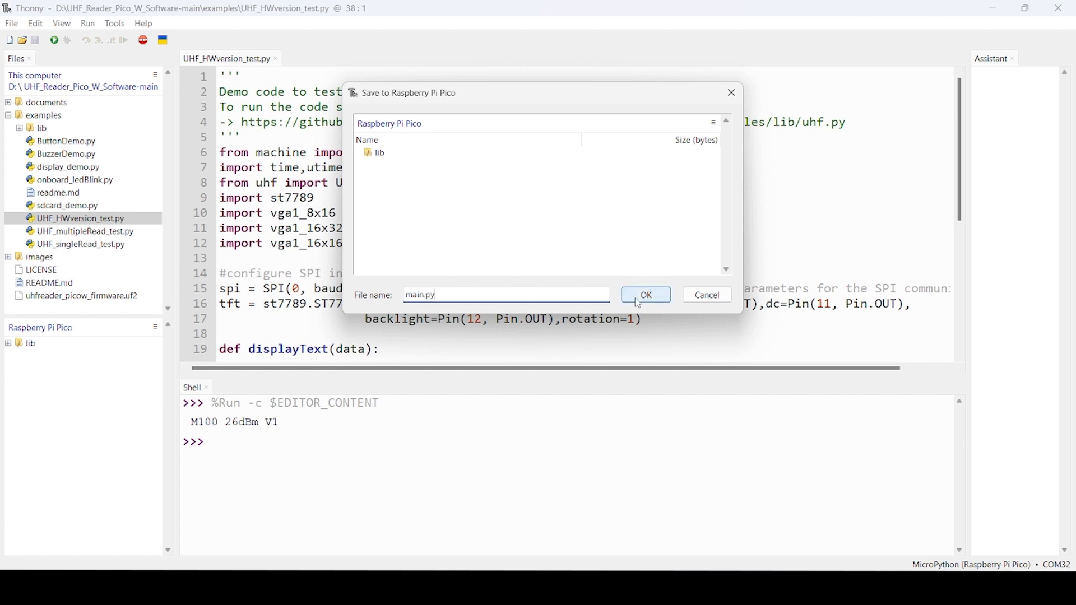
pyautogui.click(643, 295)
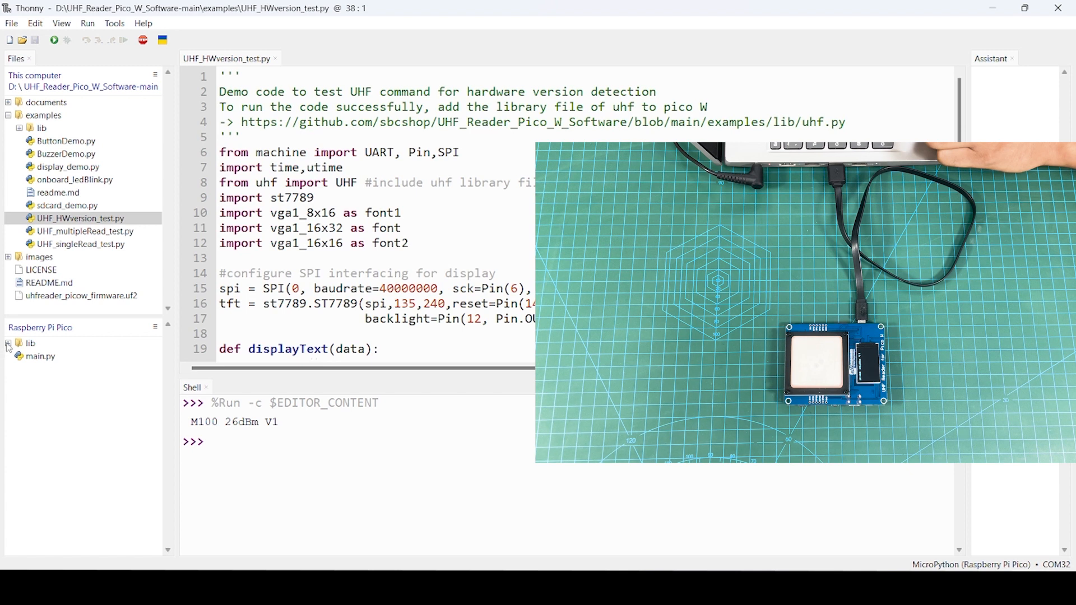
pyautogui.click(32, 343)
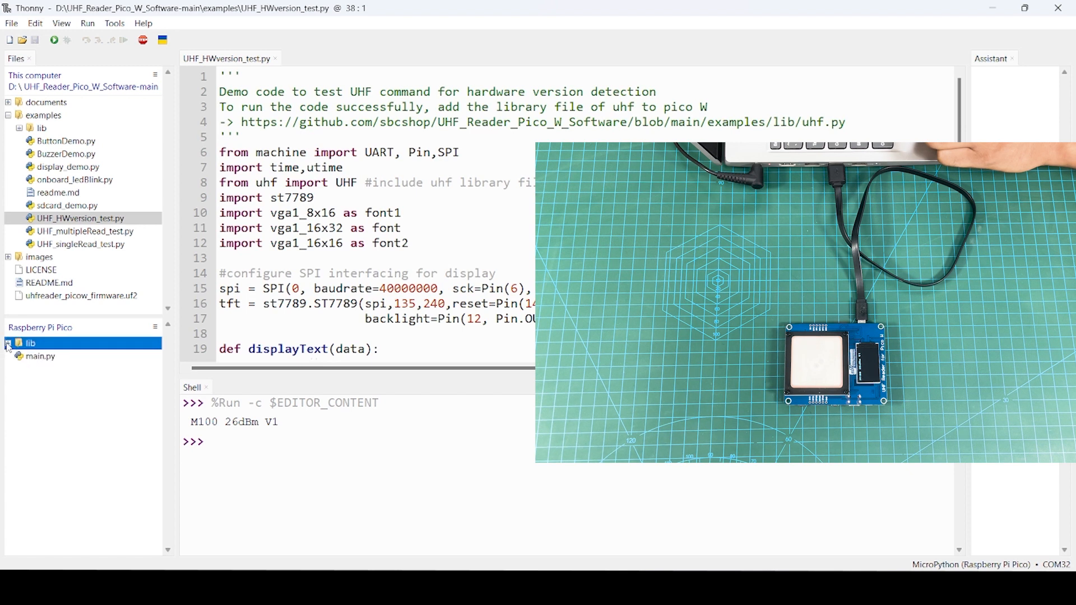
pyautogui.click(8, 343)
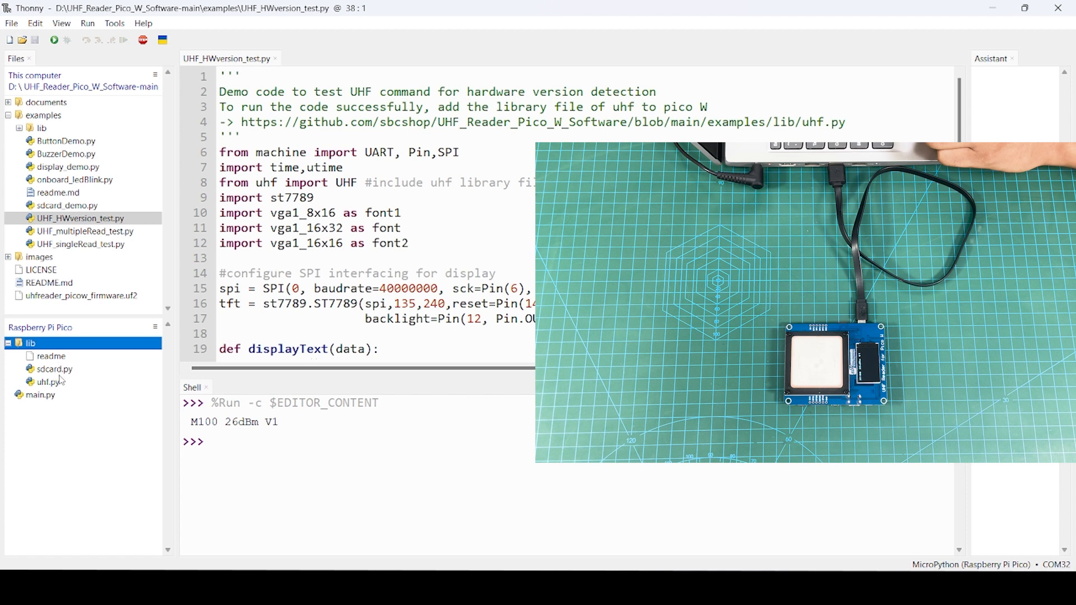
pyautogui.click(6, 343)
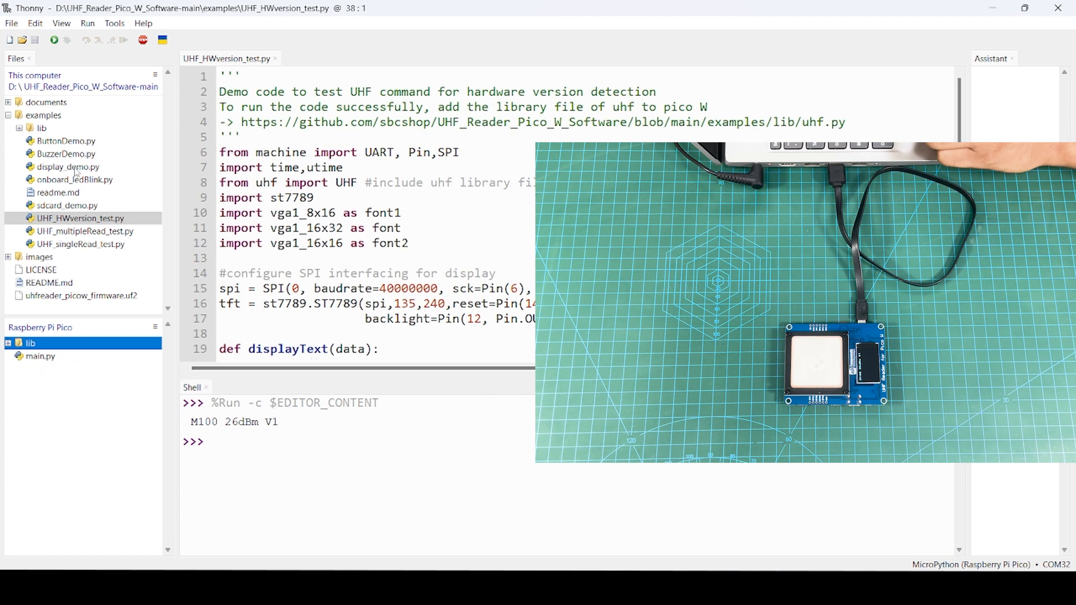
# Step: Open display_demo.py from the Files pane and run it on the Pico
pyautogui.doubleClick(69, 166)
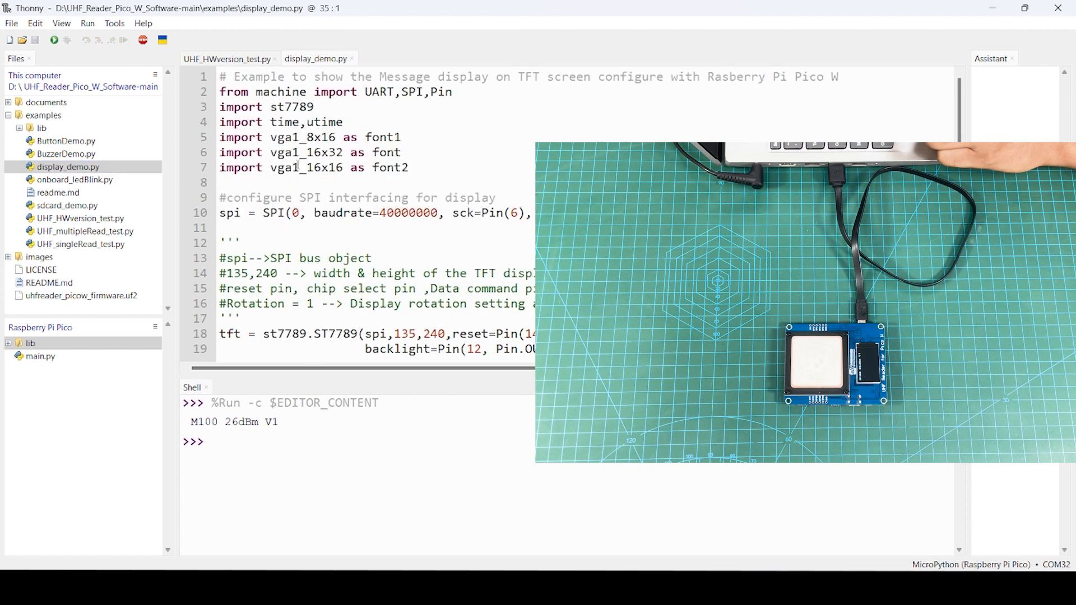
pyautogui.moveTo(55, 41)
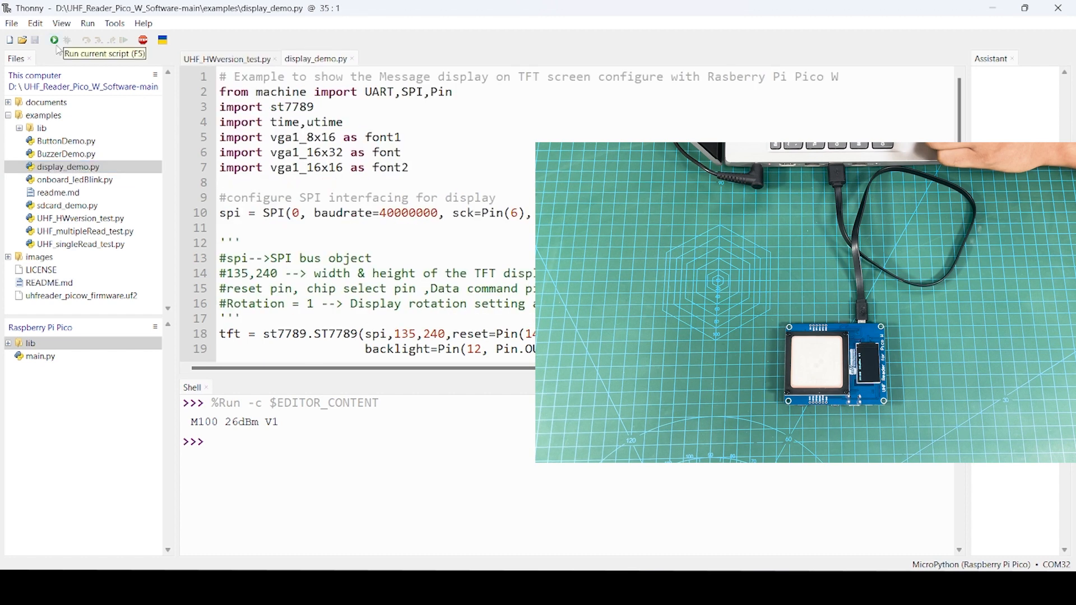
pyautogui.click(54, 40)
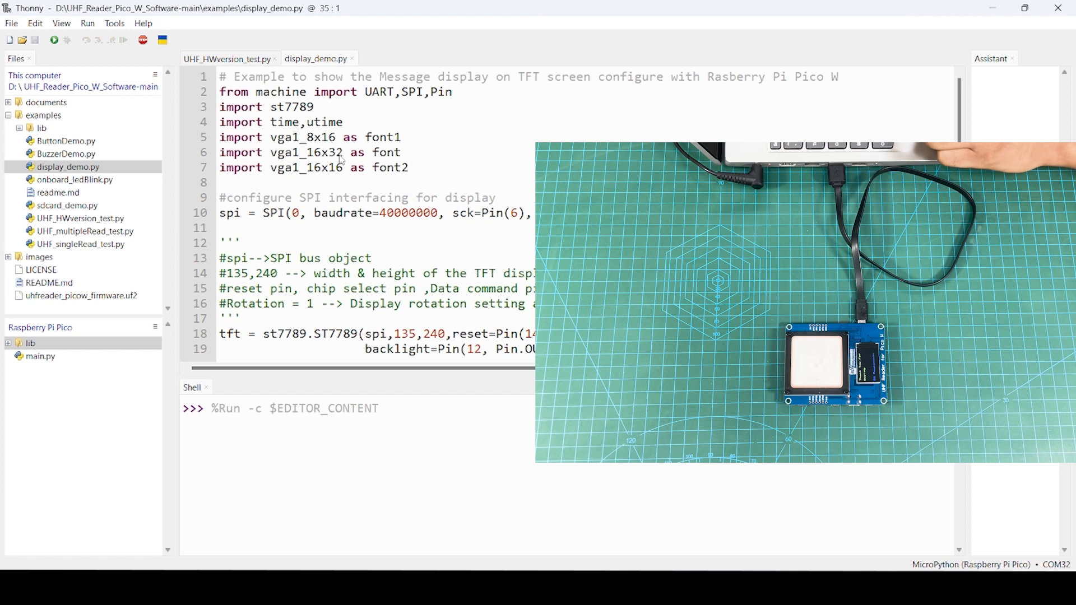
pyautogui.moveTo(358, 188)
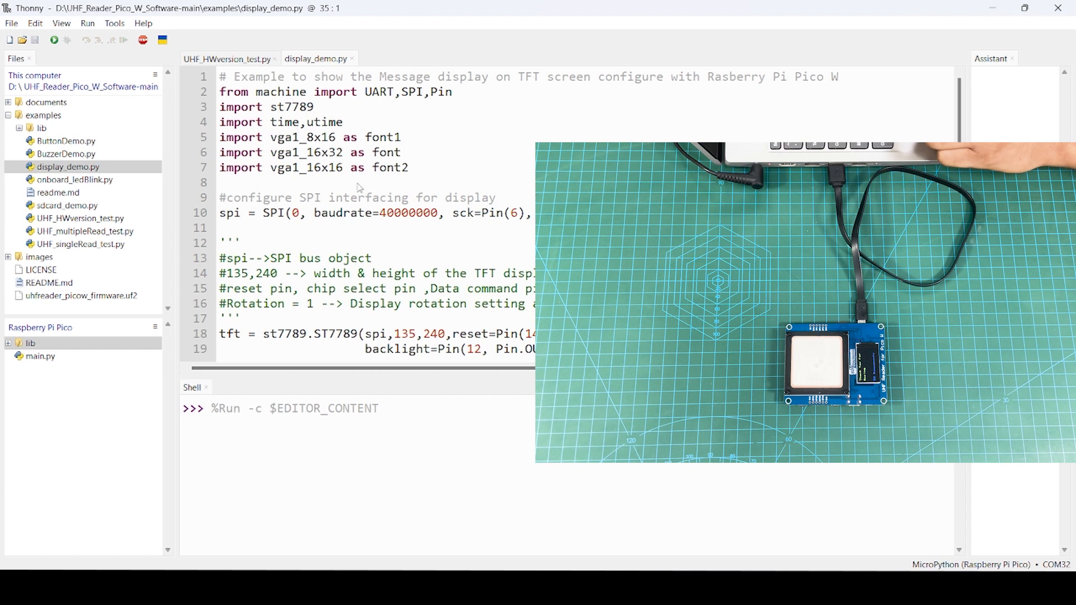
pyautogui.moveTo(177, 217)
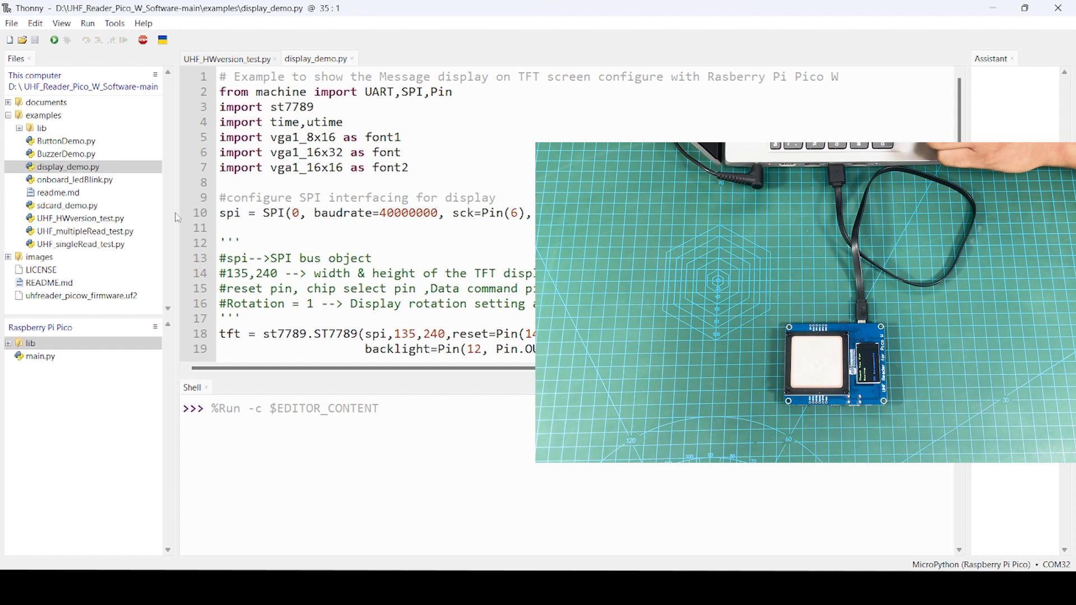
# Step: Open UHF_multipleRead_test.py and run it to print repeated tag EPC, RSSI and CRC readings
pyautogui.doubleClick(84, 230)
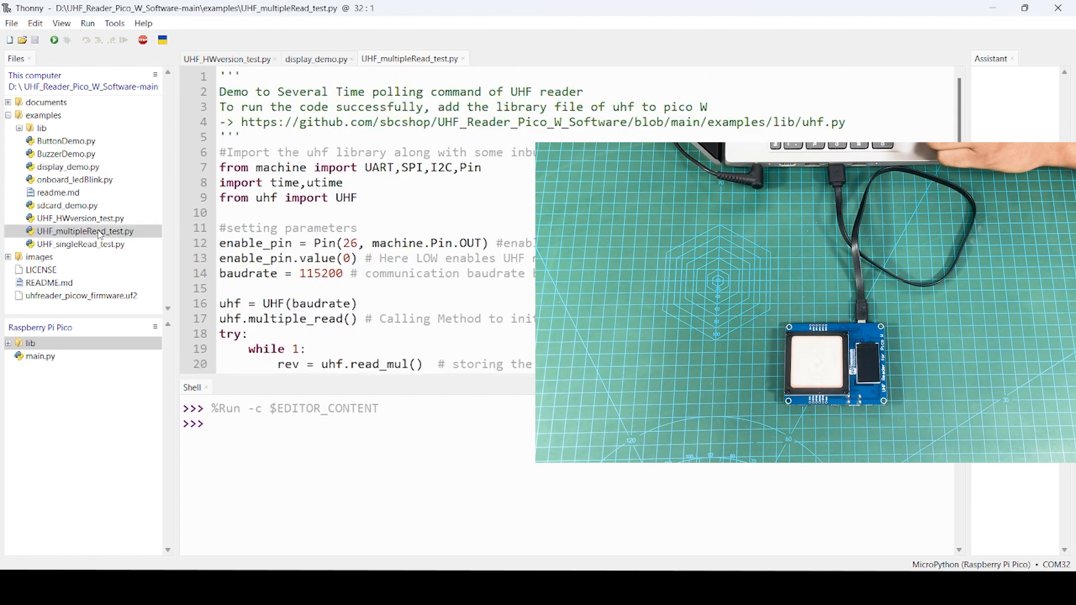
pyautogui.moveTo(144, 65)
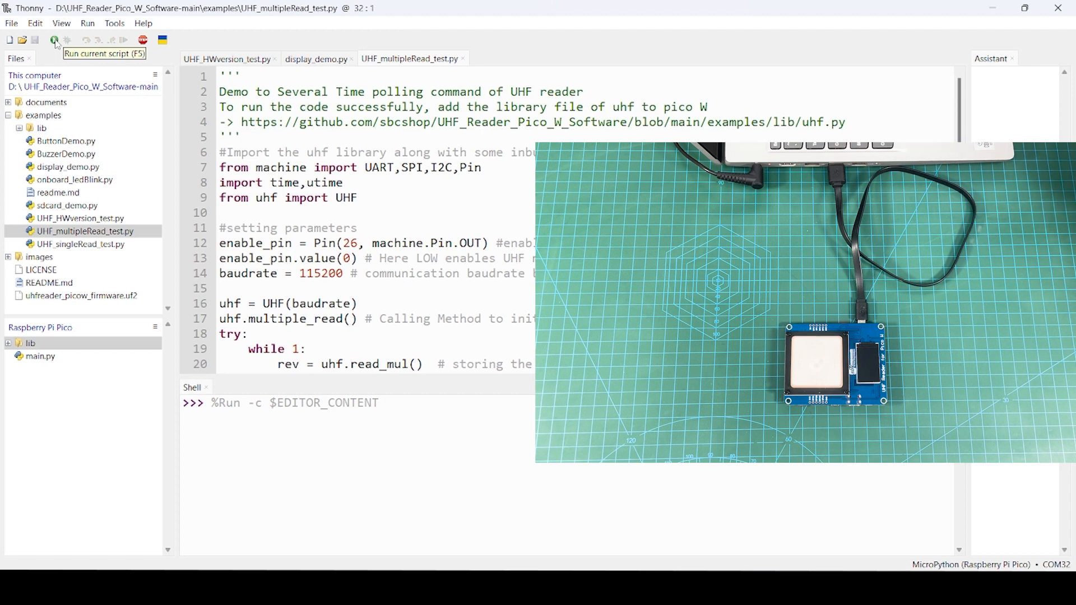
pyautogui.click(55, 40)
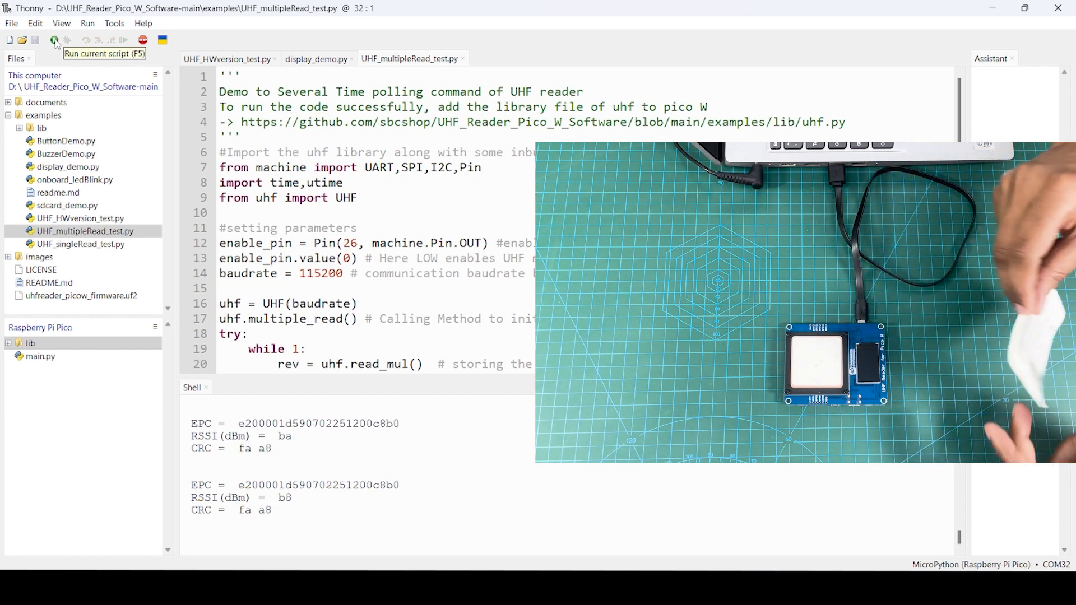
pyautogui.moveTo(116, 127)
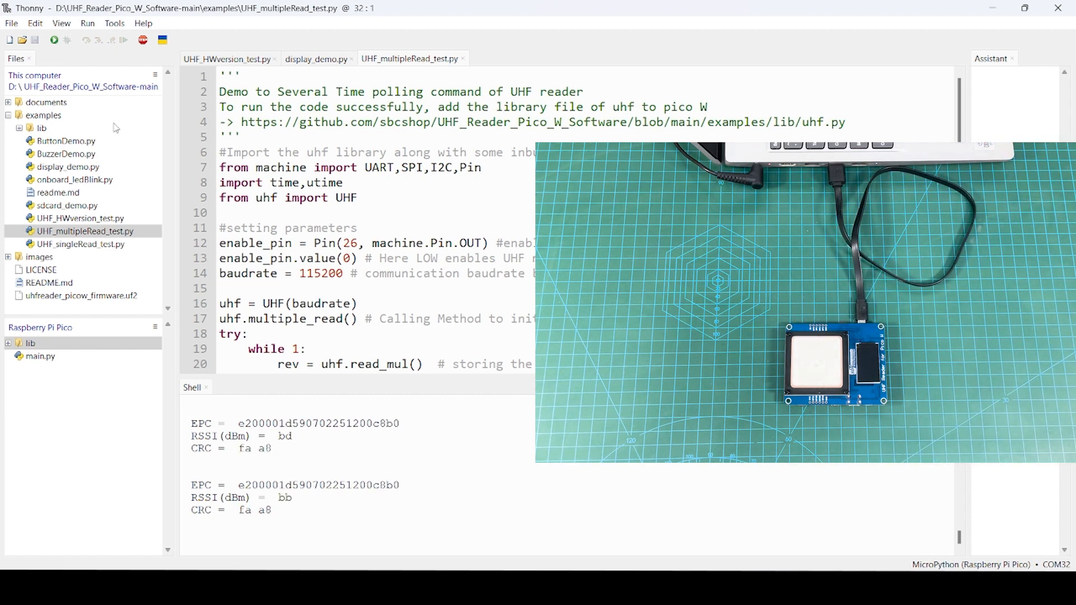